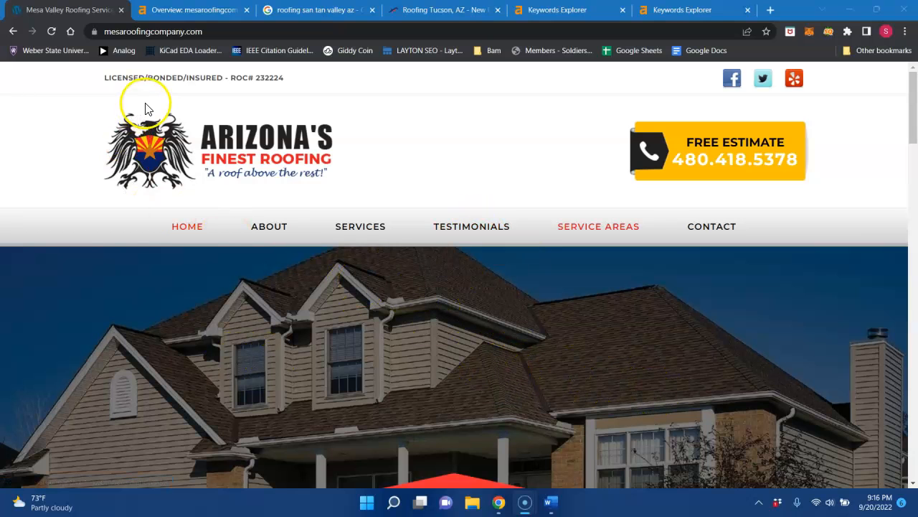
pyautogui.moveTo(129, 150)
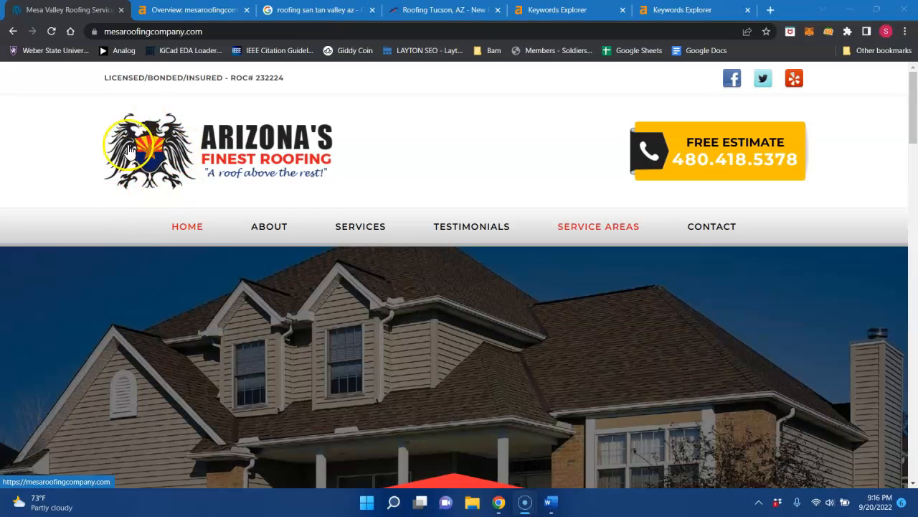
pyautogui.moveTo(250, 196)
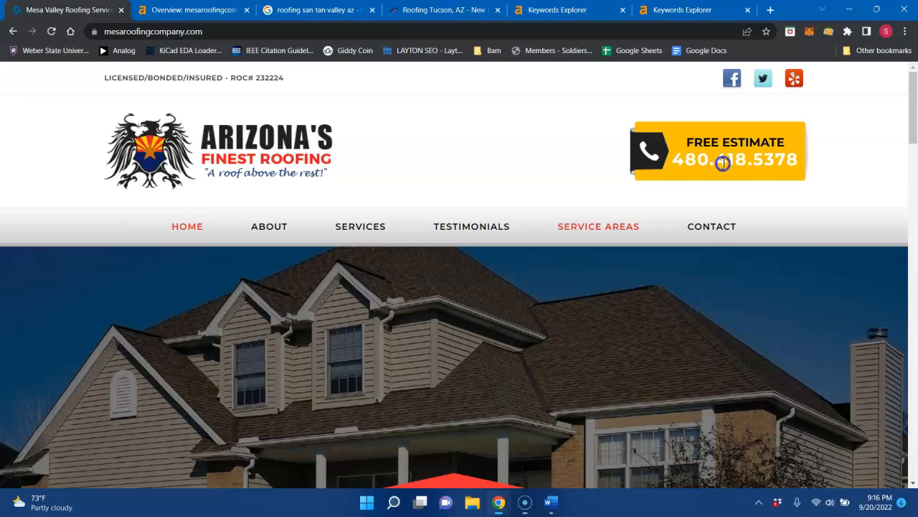
pyautogui.moveTo(645, 153)
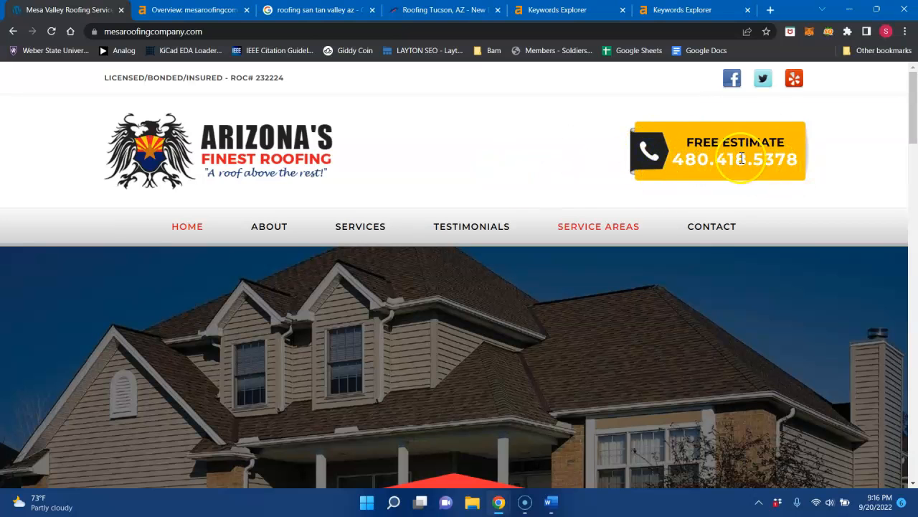
pyautogui.moveTo(608, 197)
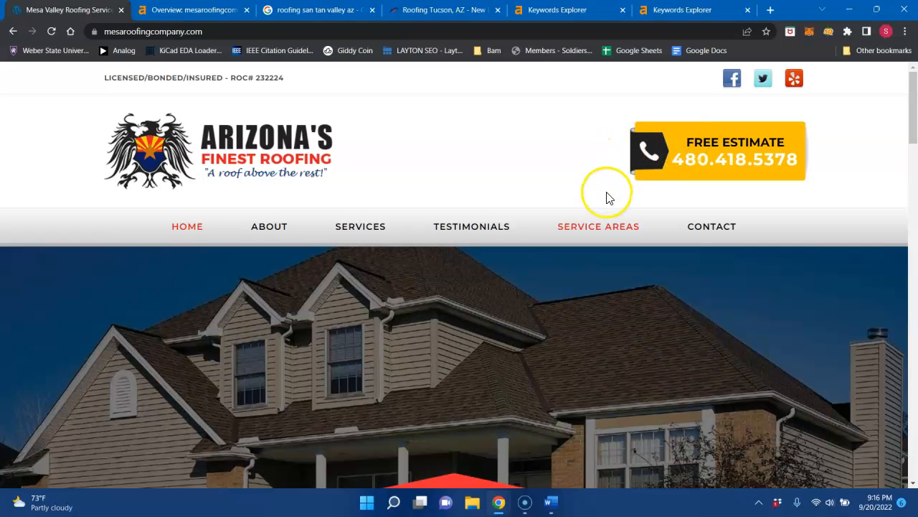
# Step: Scroll the roofing homepage down to the footer and back up to the top
pyautogui.scroll(-3)
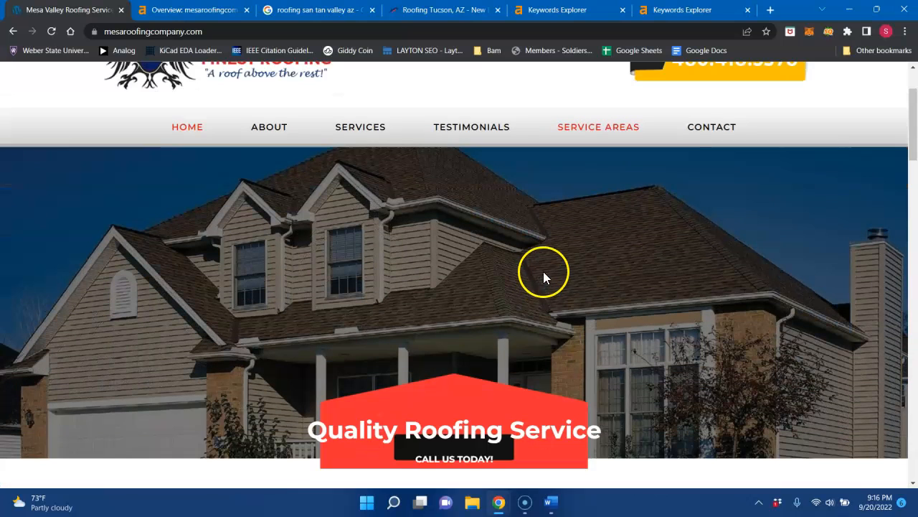
pyautogui.scroll(-3)
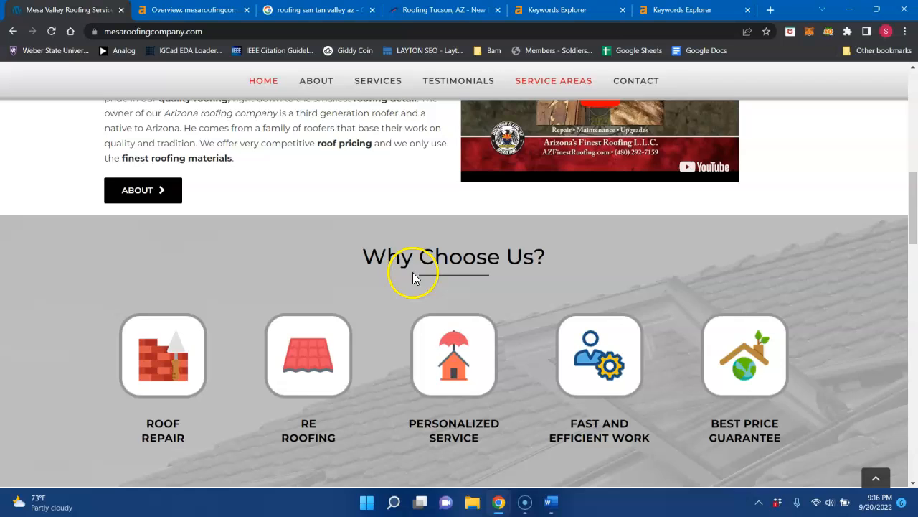
pyautogui.scroll(-3)
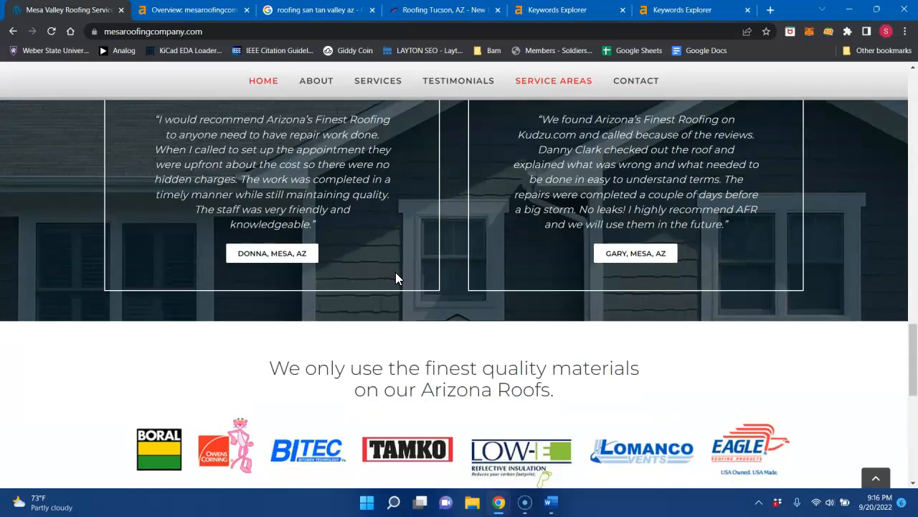
pyautogui.scroll(-3)
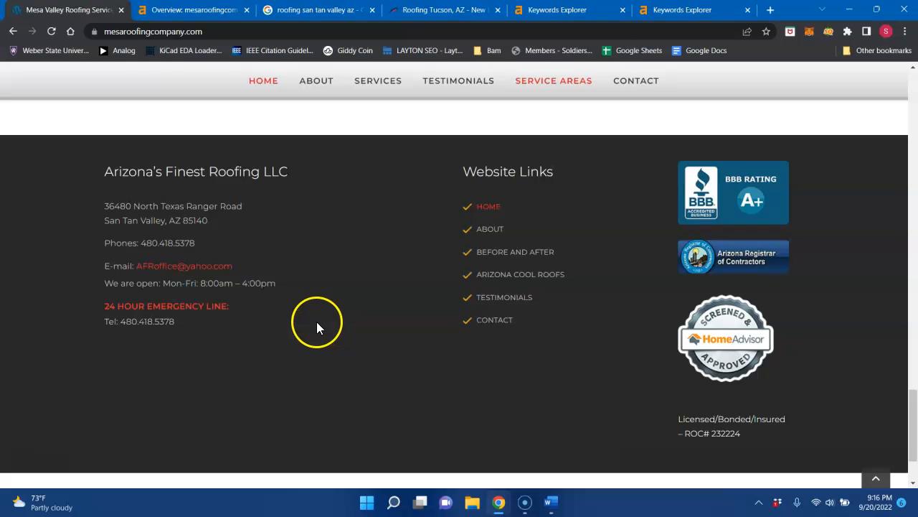
pyautogui.scroll(3)
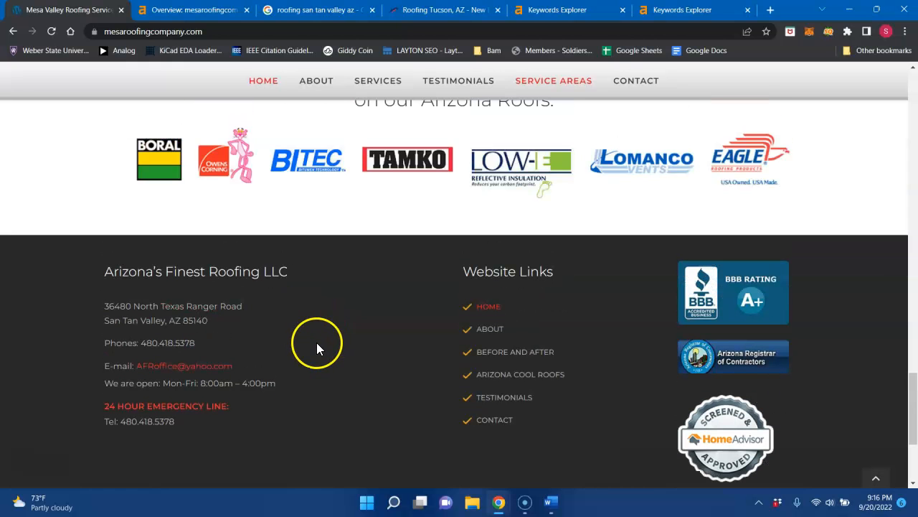
pyautogui.scroll(3)
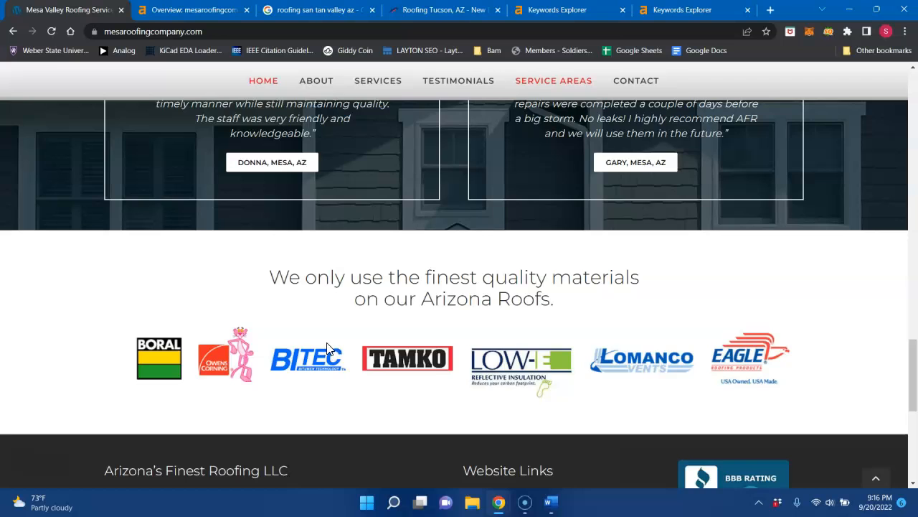
pyautogui.scroll(3)
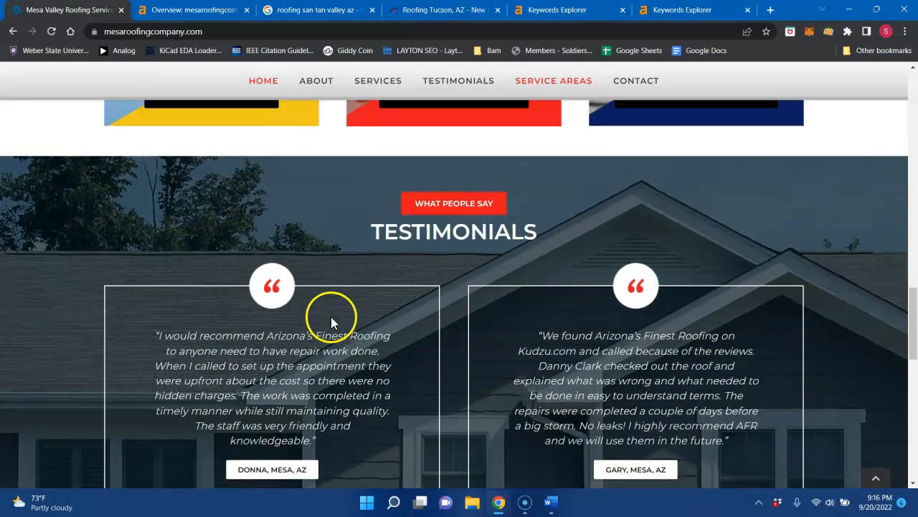
pyautogui.scroll(3)
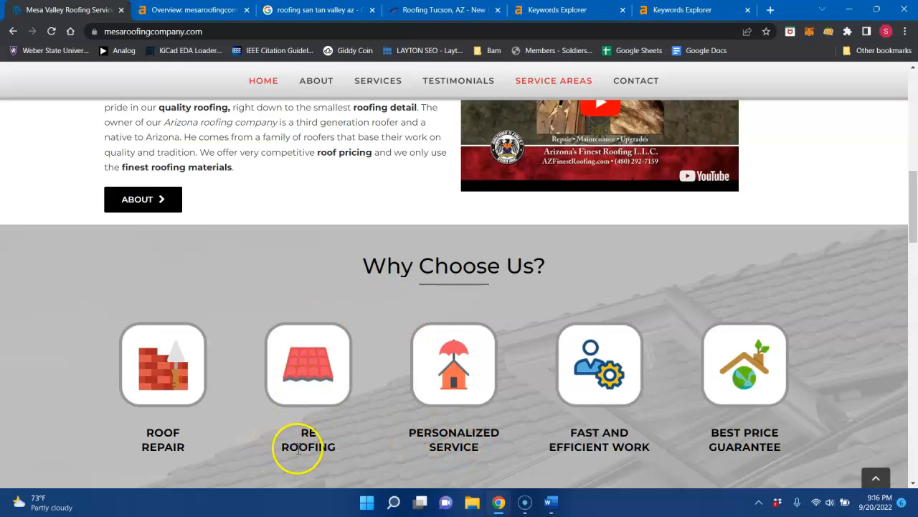
pyautogui.moveTo(317, 259)
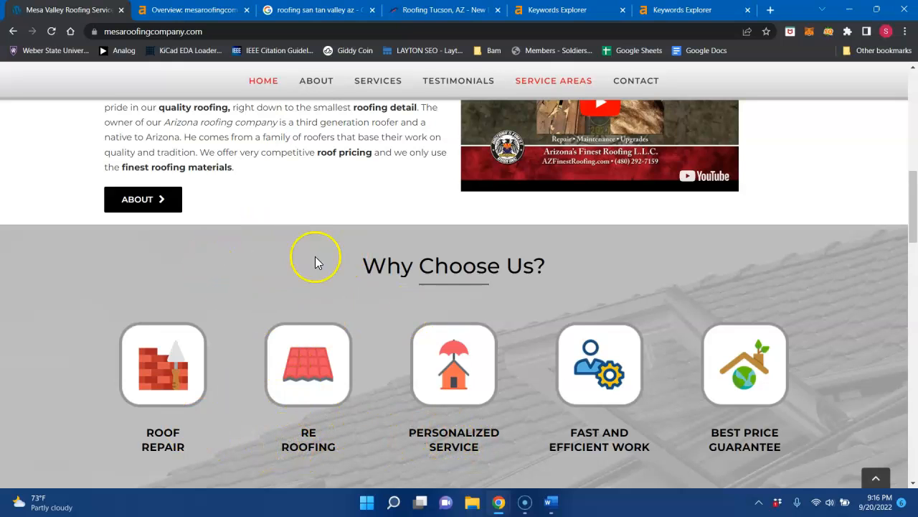
pyautogui.scroll(3)
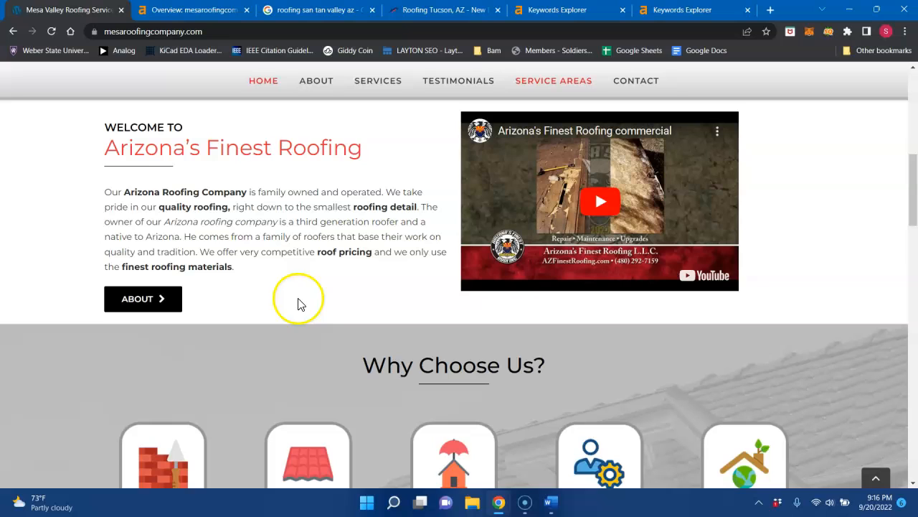
pyautogui.moveTo(127, 190)
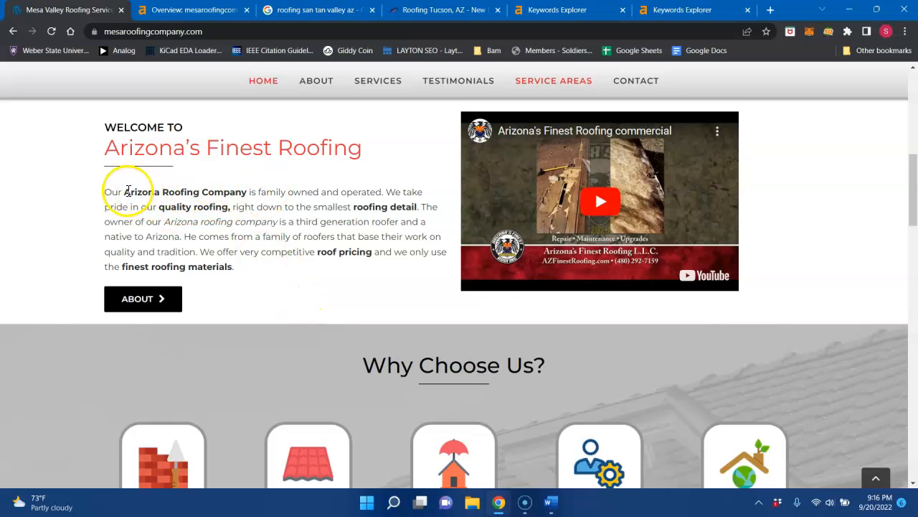
# Step: Select the phrase 'Arizona Roofing' in the welcome paragraph
pyautogui.doubleClick(161, 192)
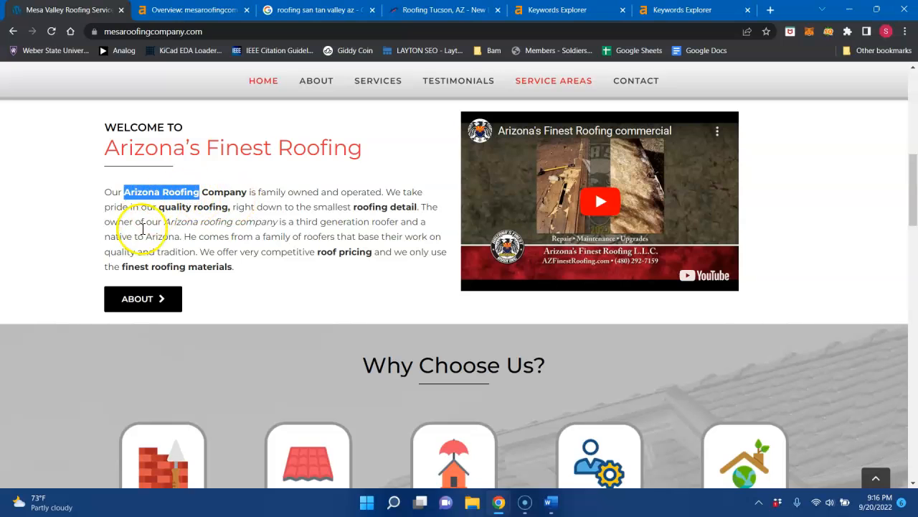
pyautogui.scroll(3)
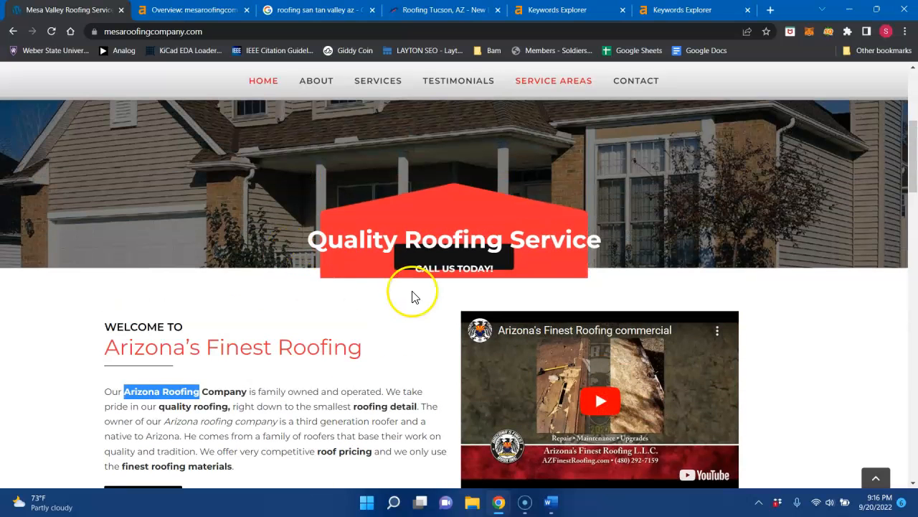
pyautogui.scroll(-3)
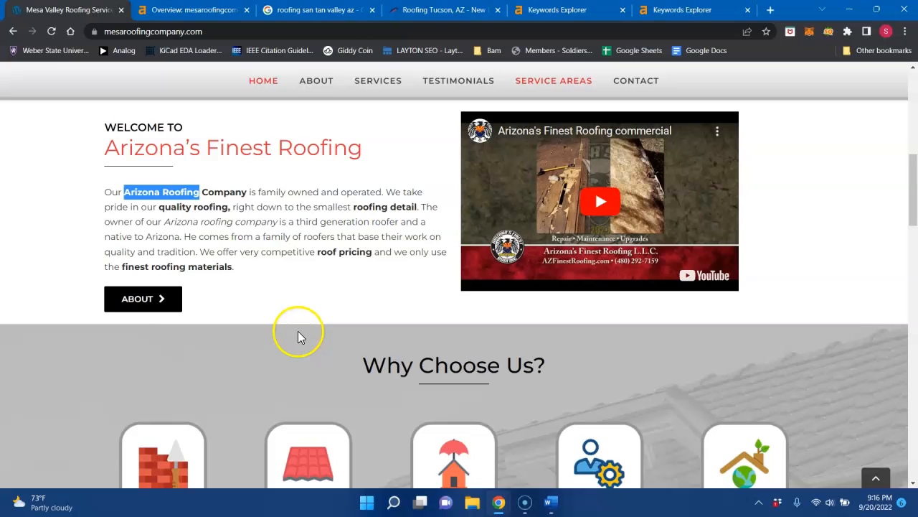
pyautogui.moveTo(282, 291)
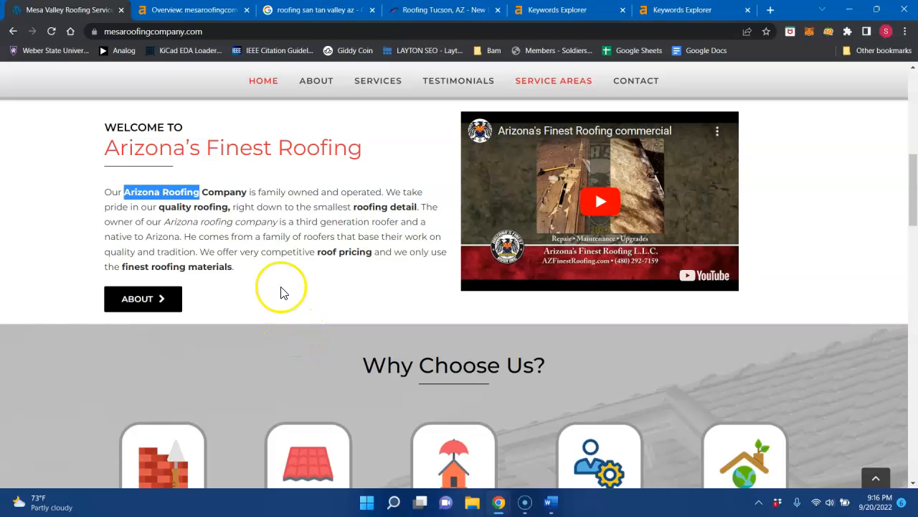
pyautogui.scroll(3)
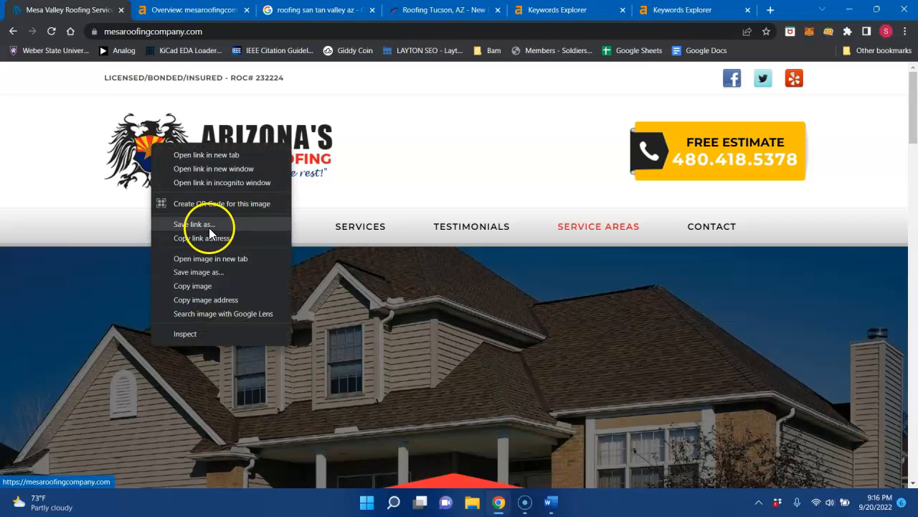
pyautogui.click(199, 272)
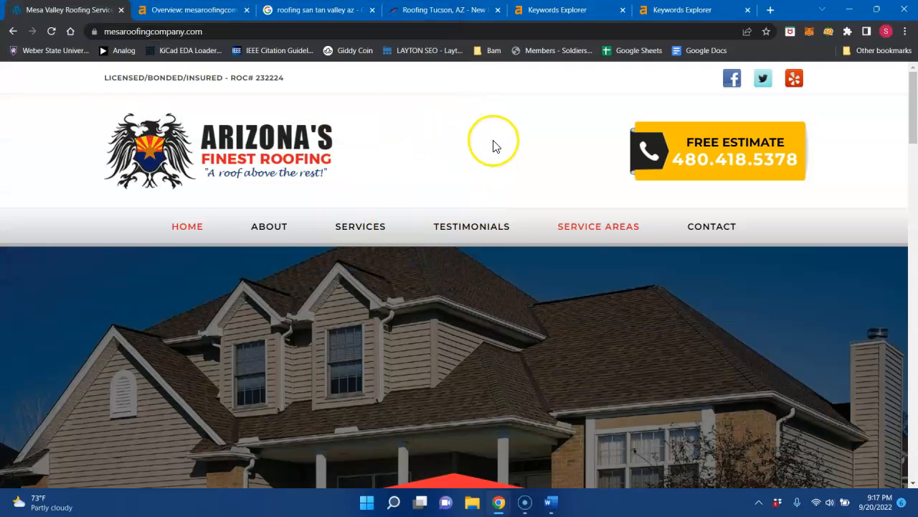
pyautogui.moveTo(393, 167)
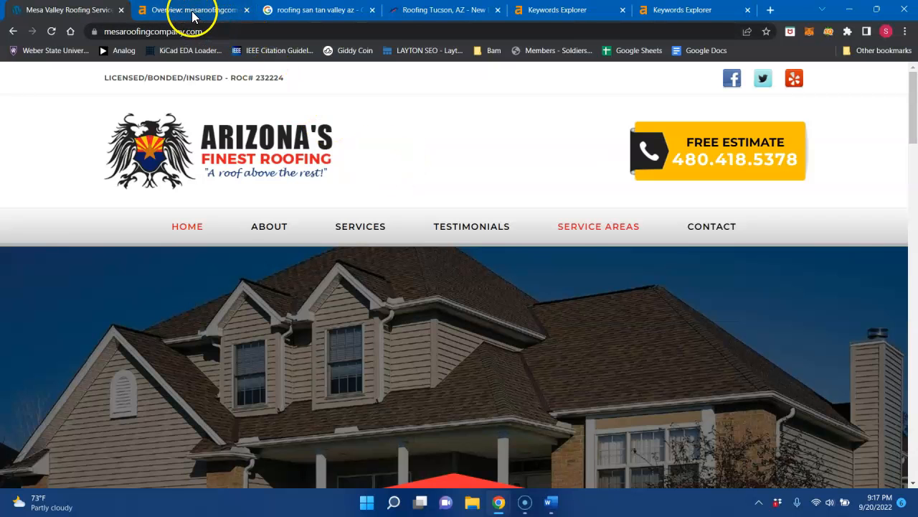
# Step: Review mesaroofingcompany.com's DR 3.4, 310 backlinks and traffic, then open its 86 organic keywords
pyautogui.click(190, 11)
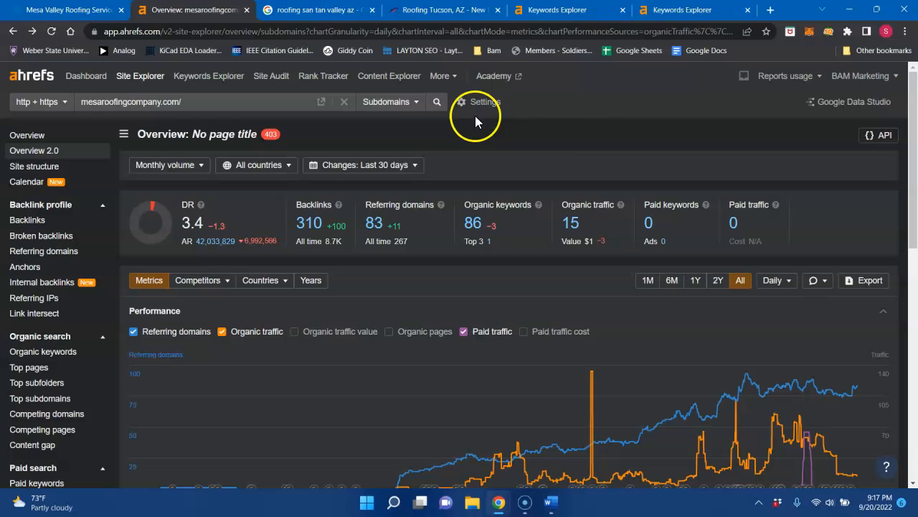
pyautogui.moveTo(491, 179)
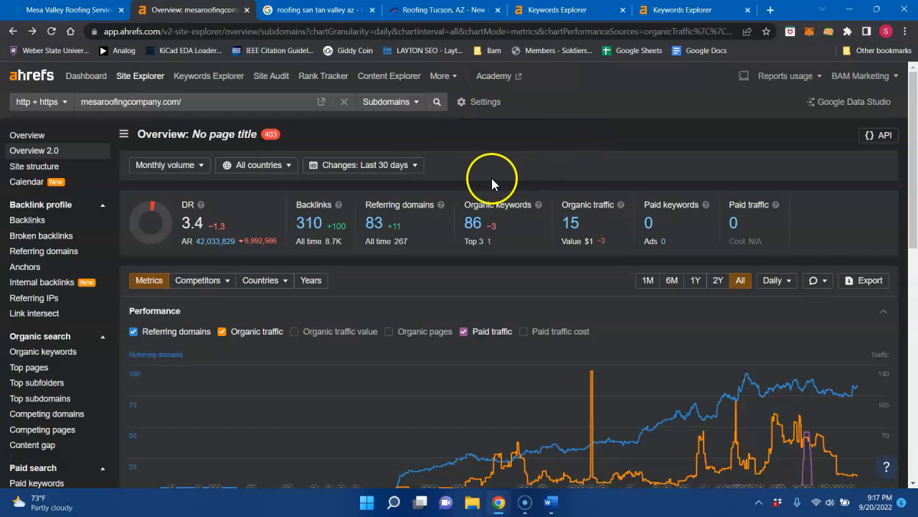
pyautogui.moveTo(351, 218)
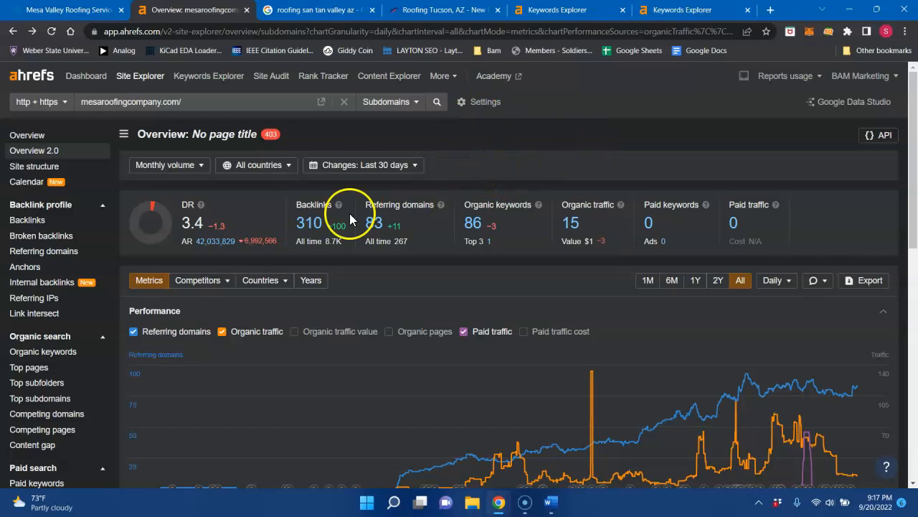
pyautogui.moveTo(192, 220)
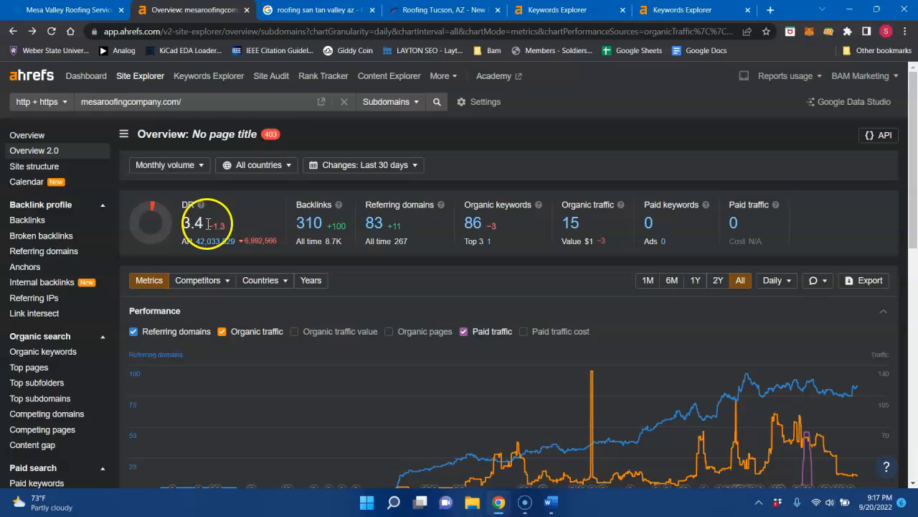
pyautogui.moveTo(240, 254)
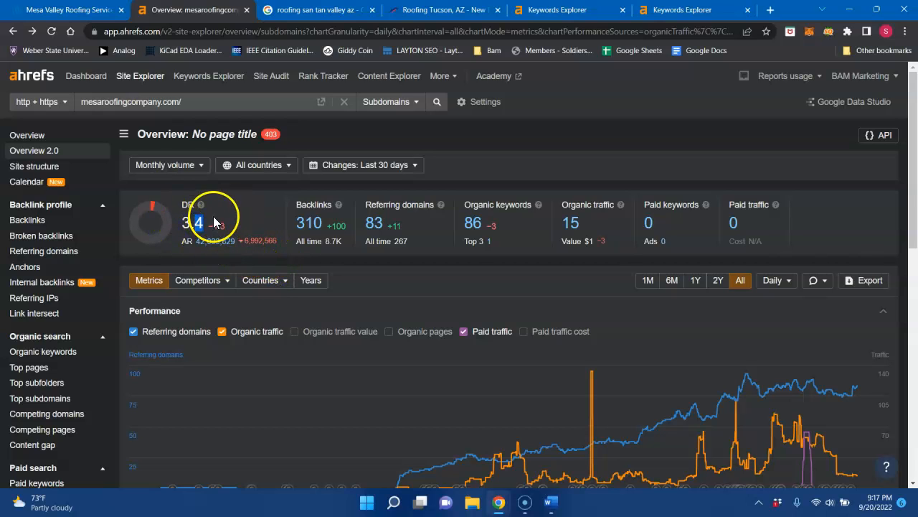
pyautogui.moveTo(308, 223)
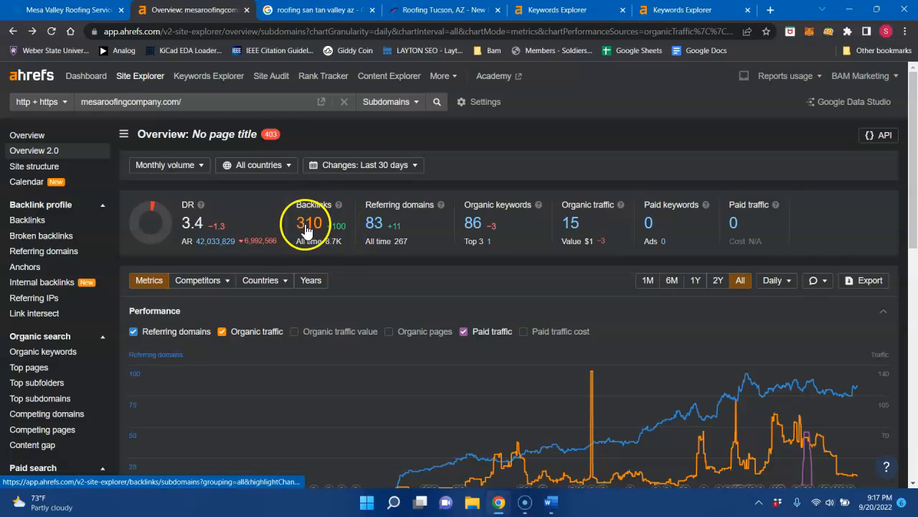
pyautogui.moveTo(374, 222)
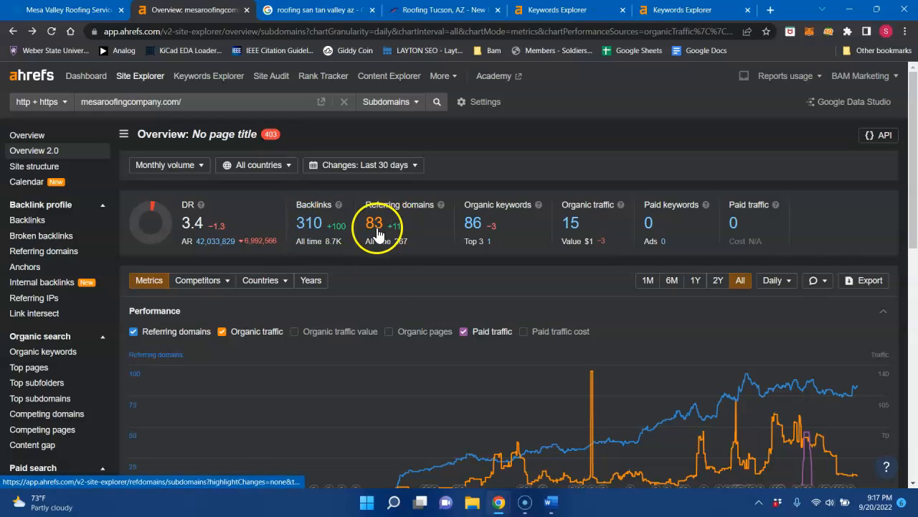
pyautogui.moveTo(391, 275)
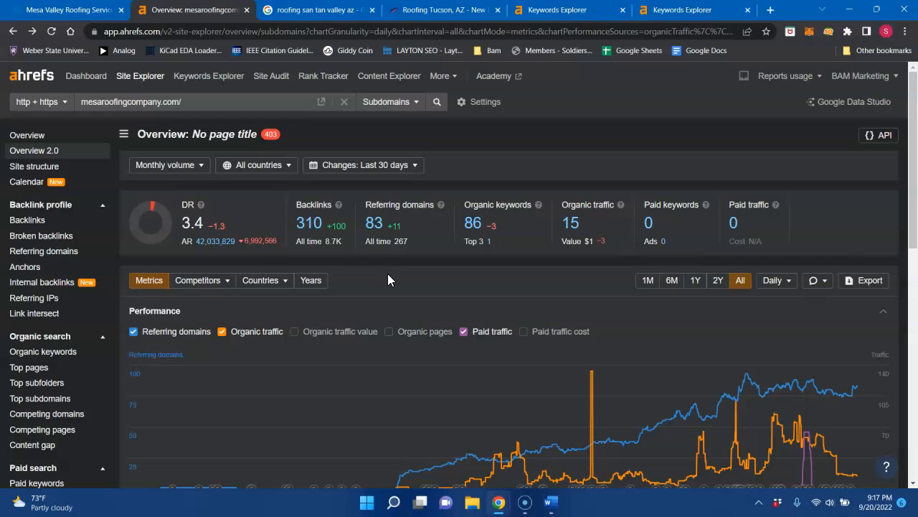
pyautogui.moveTo(393, 278)
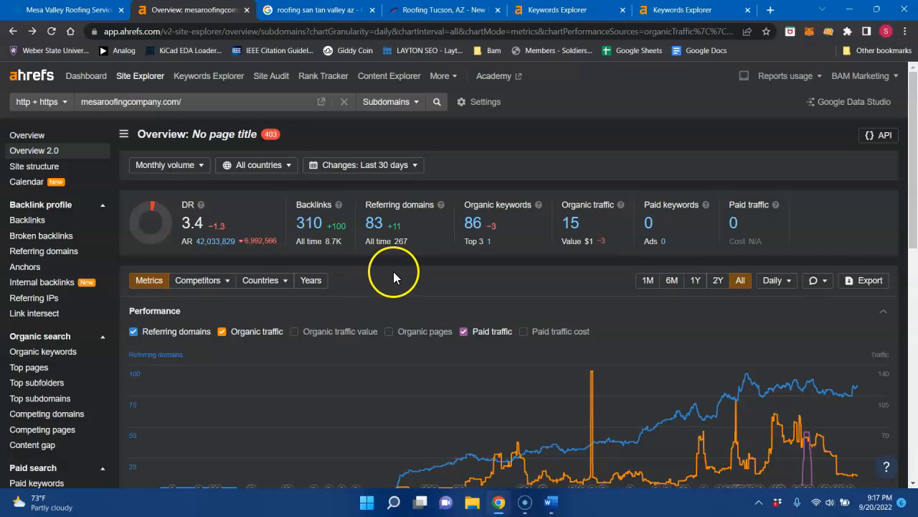
pyautogui.moveTo(400, 282)
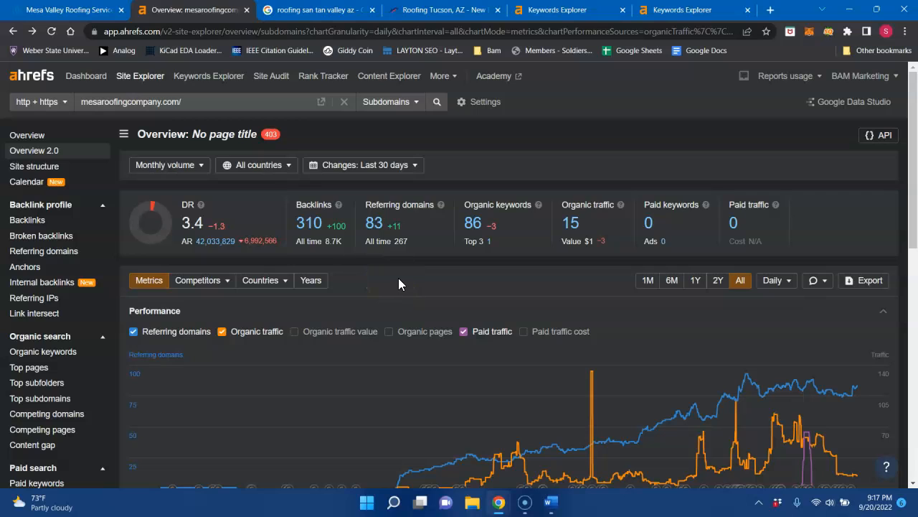
pyautogui.moveTo(342, 273)
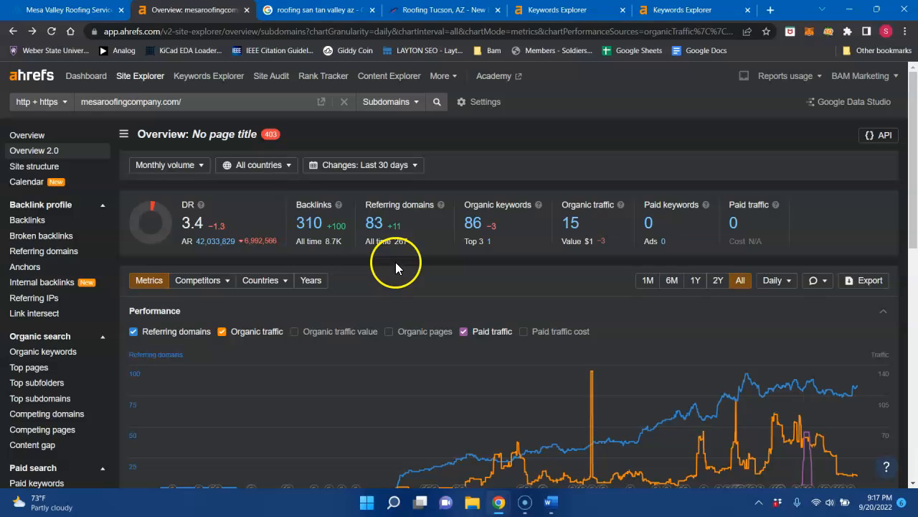
pyautogui.moveTo(358, 253)
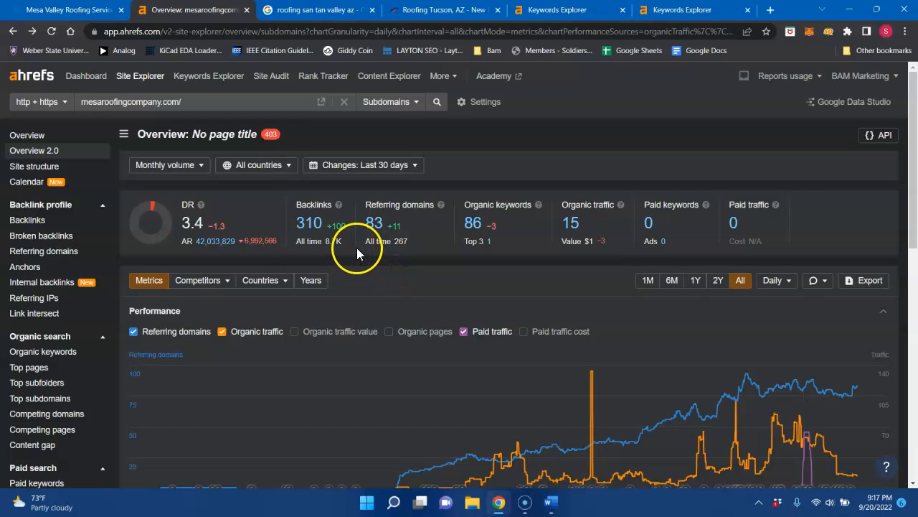
pyautogui.moveTo(372, 261)
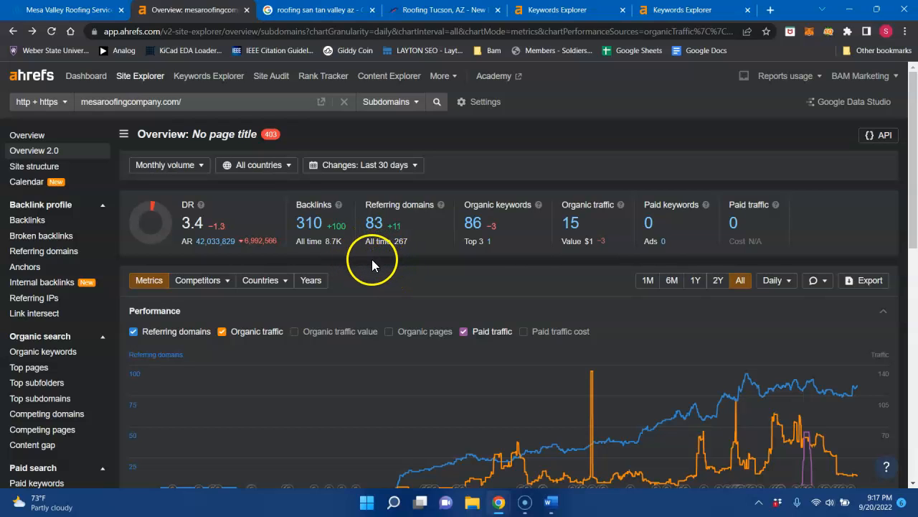
pyautogui.moveTo(474, 223)
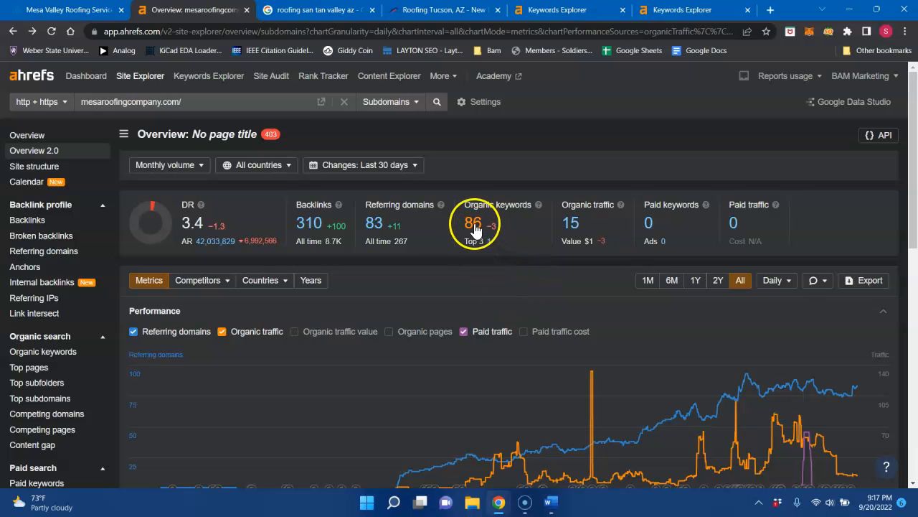
pyautogui.moveTo(613, 236)
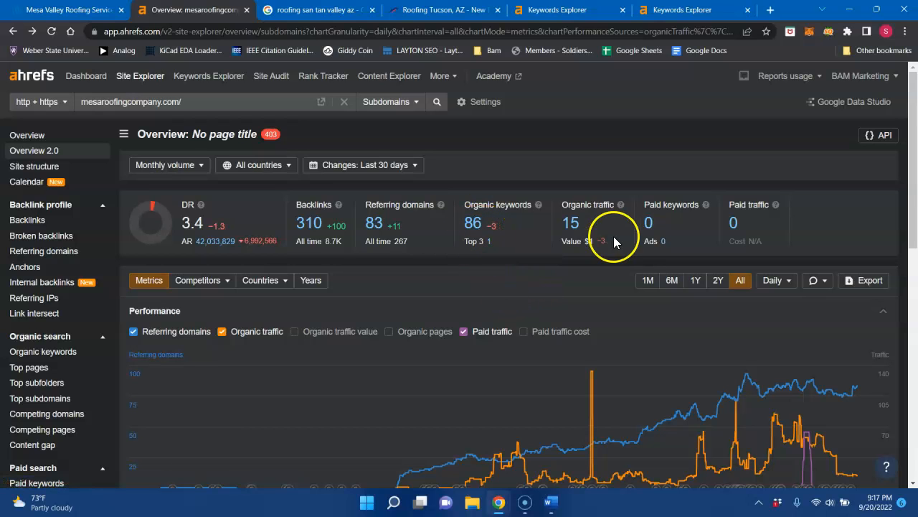
pyautogui.moveTo(571, 223)
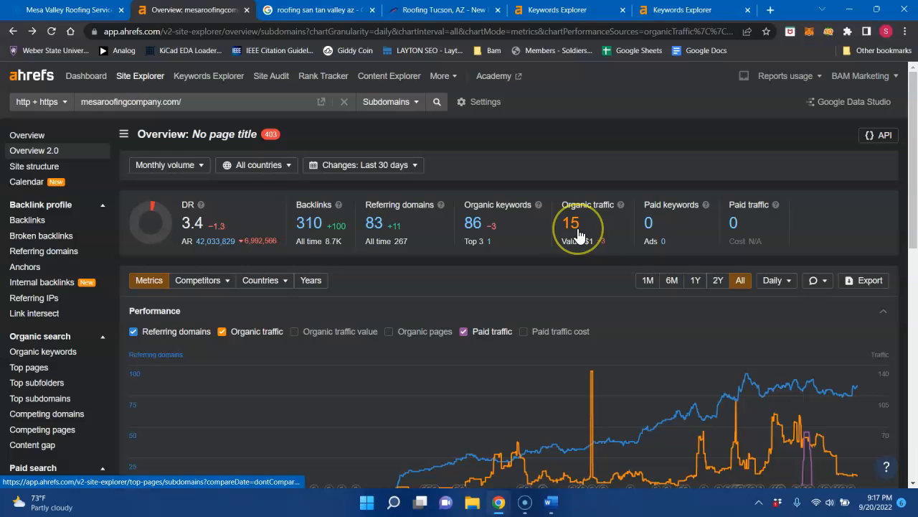
pyautogui.moveTo(605, 242)
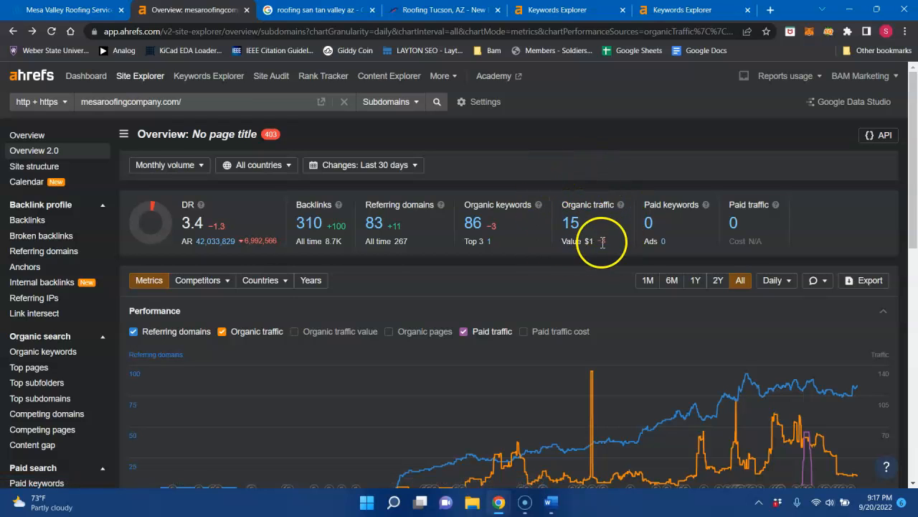
pyautogui.moveTo(606, 226)
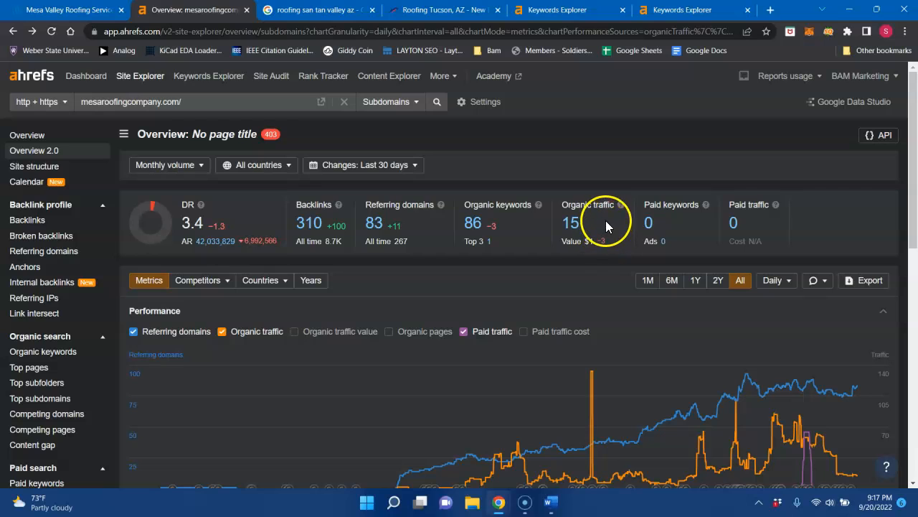
pyautogui.moveTo(603, 229)
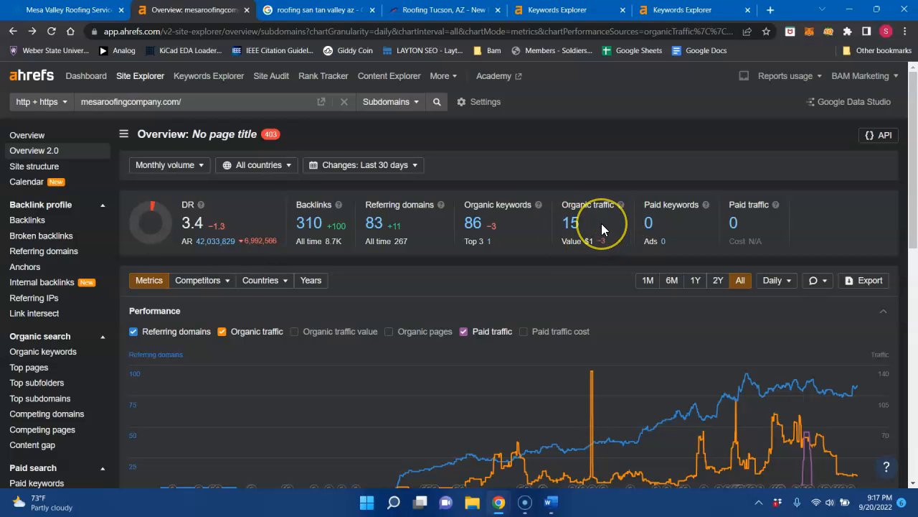
pyautogui.moveTo(618, 246)
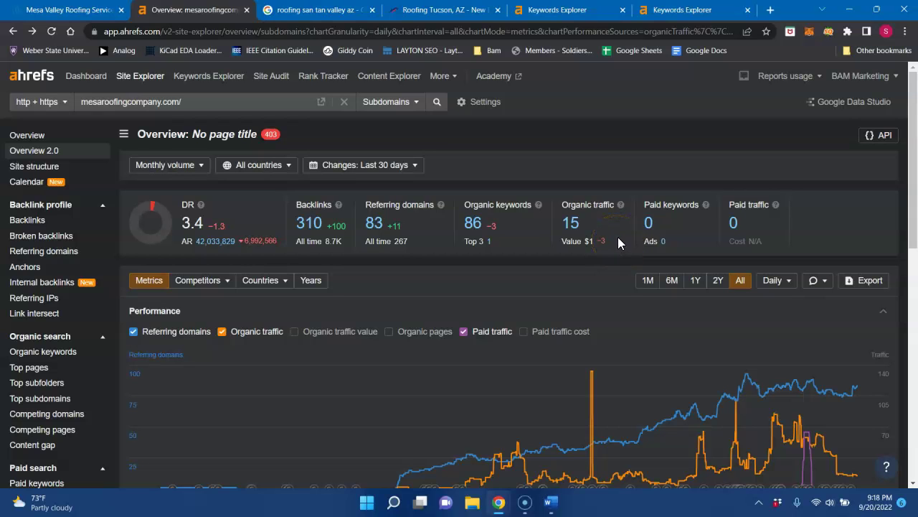
pyautogui.moveTo(327, 268)
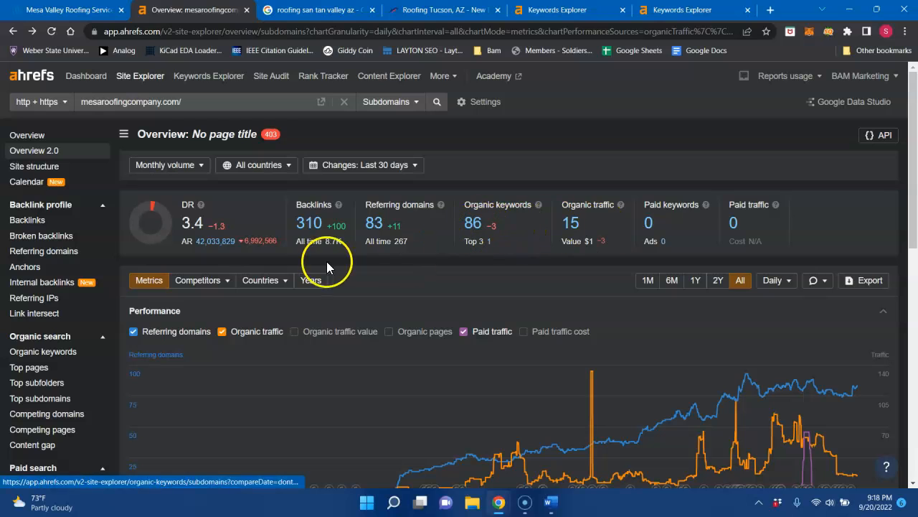
pyautogui.moveTo(602, 231)
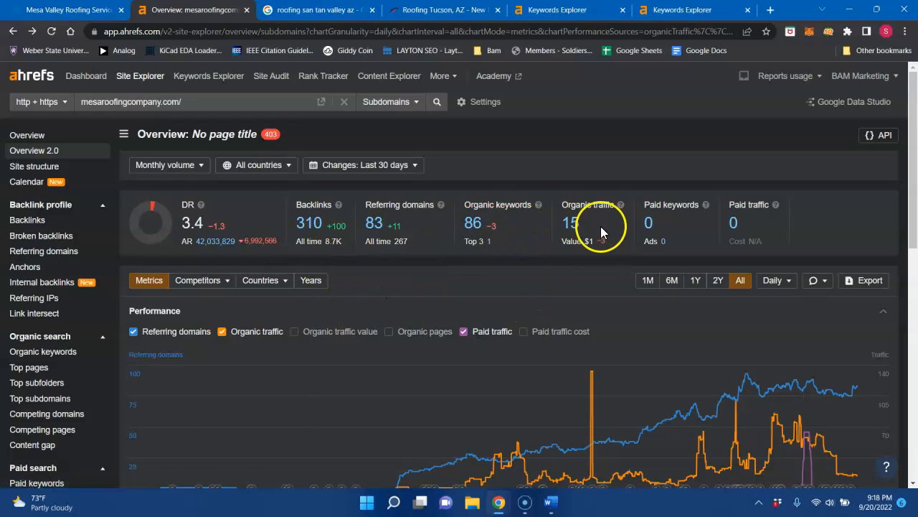
pyautogui.moveTo(181, 231)
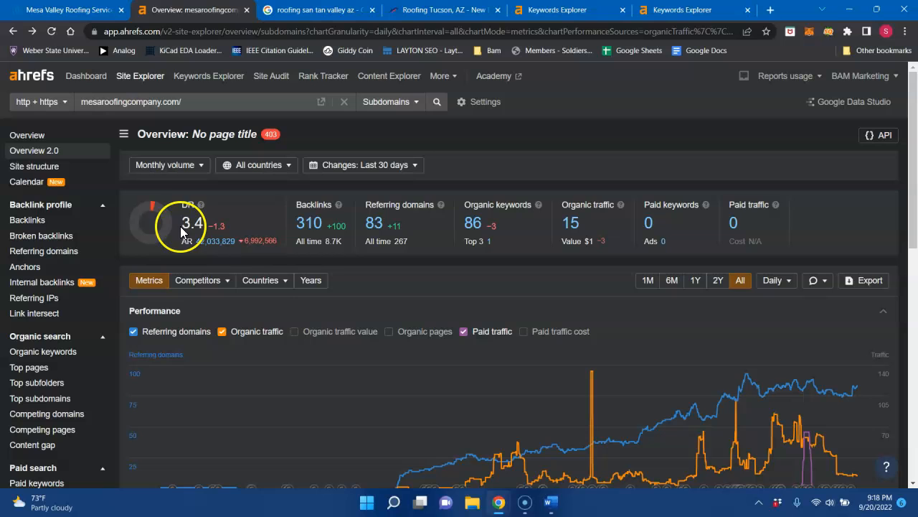
pyautogui.click(472, 223)
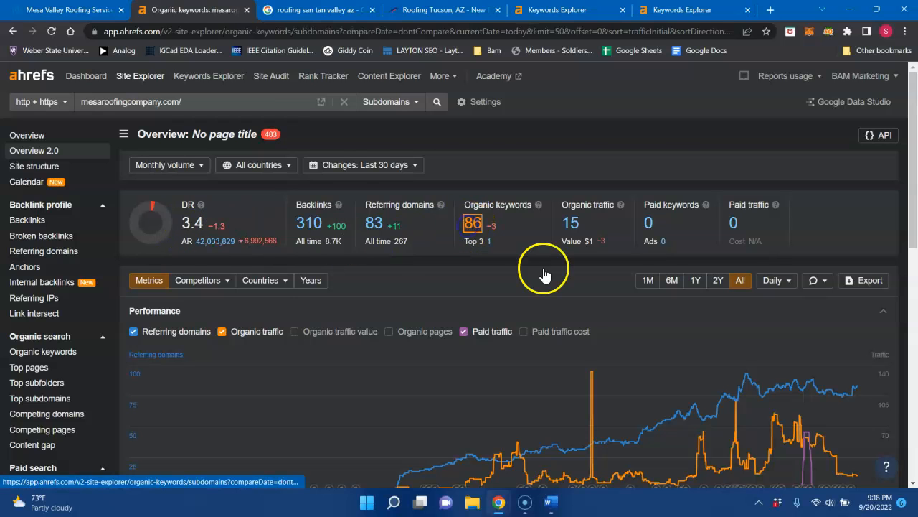
# Step: Check keyword volumes and positions, then switch to Google results for 'roofing san tan valley az'
pyautogui.click(43, 351)
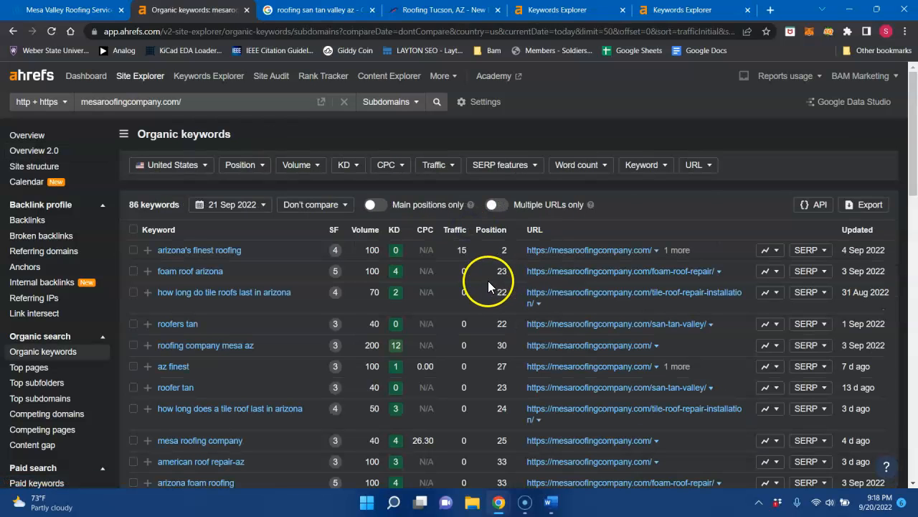
pyautogui.moveTo(199, 250)
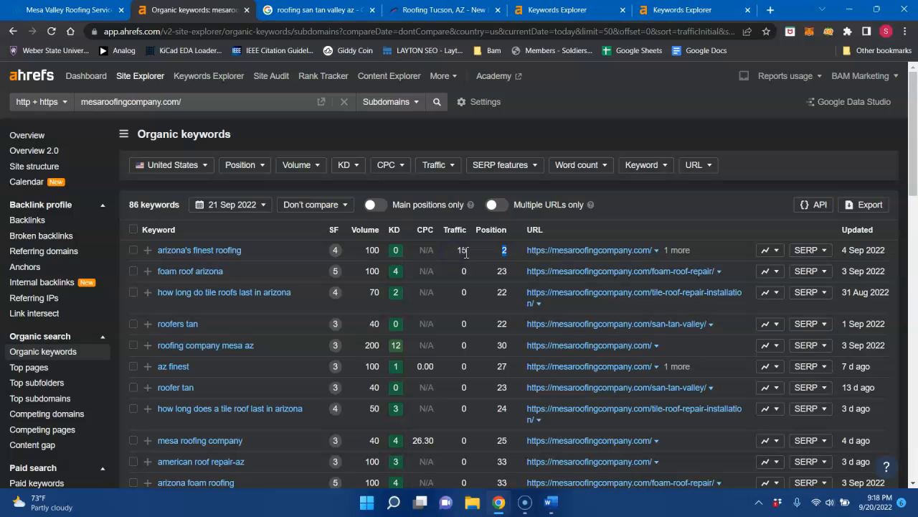
pyautogui.moveTo(438, 259)
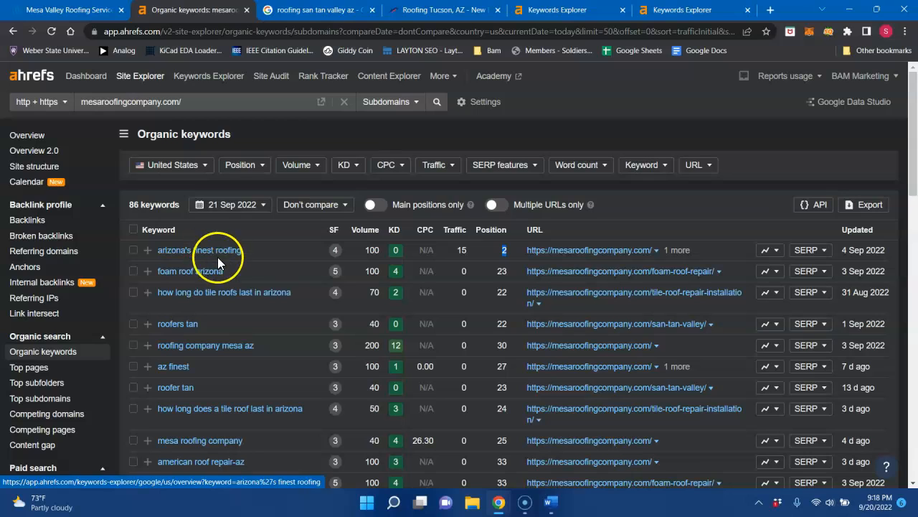
pyautogui.moveTo(205, 345)
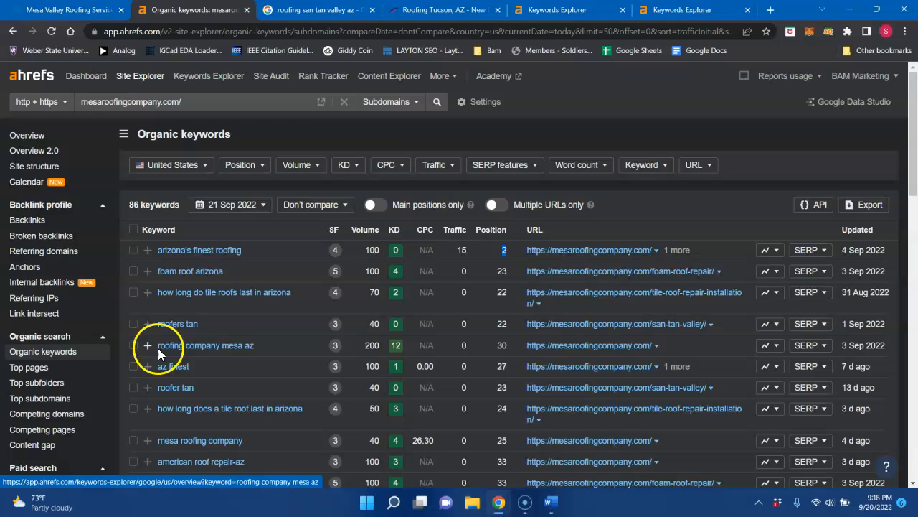
pyautogui.moveTo(206, 345)
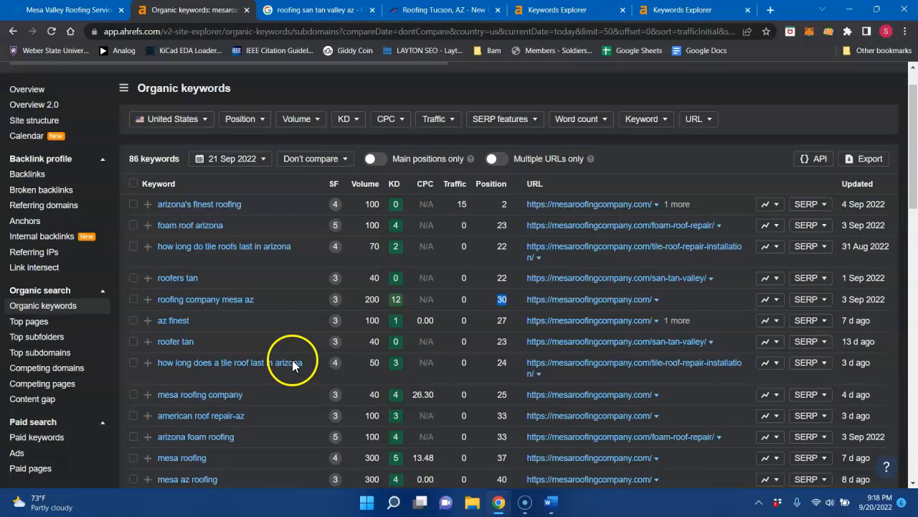
pyautogui.scroll(-3)
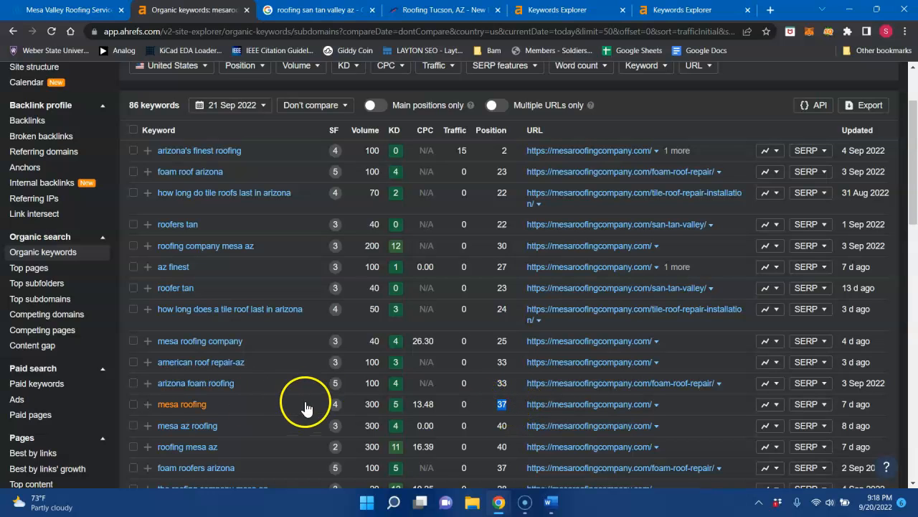
pyautogui.scroll(-3)
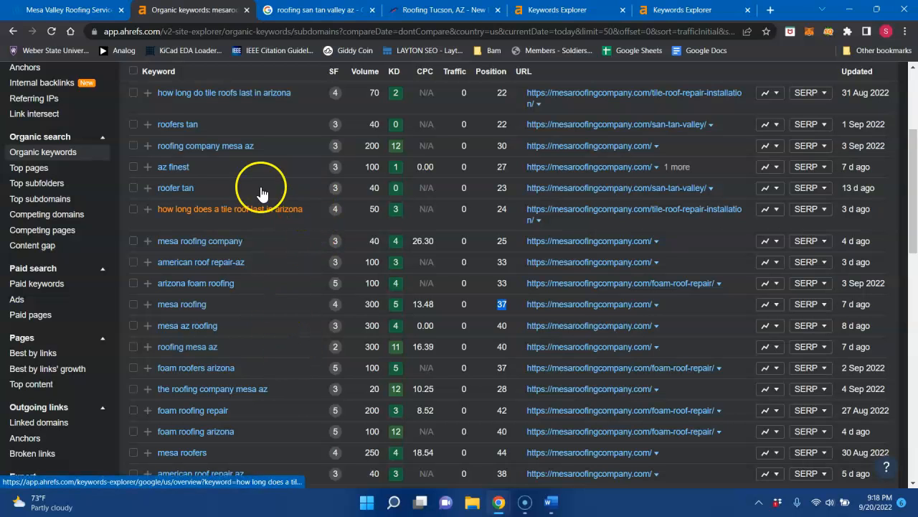
pyautogui.click(315, 10)
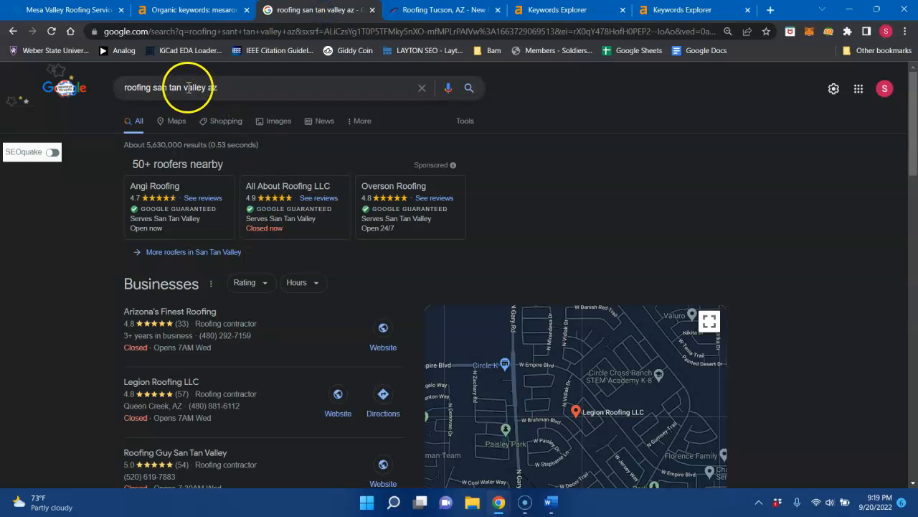
pyautogui.moveTo(419, 237)
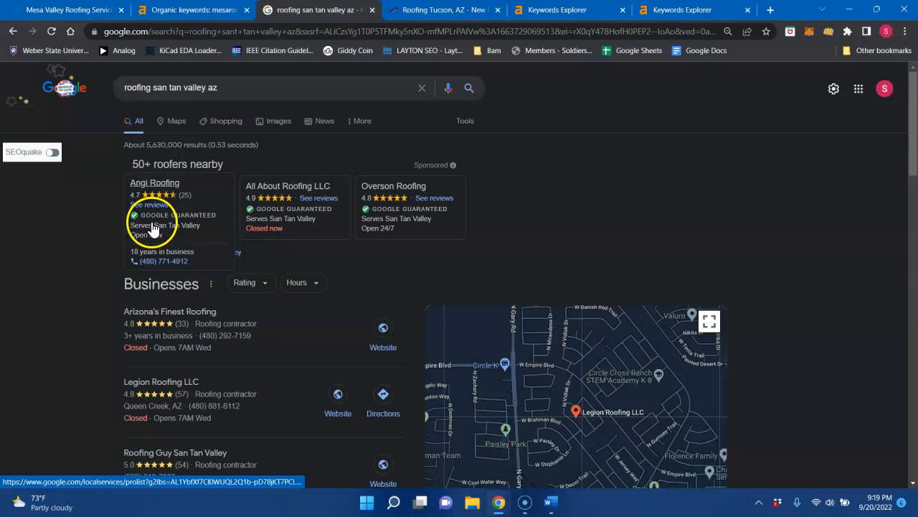
pyautogui.moveTo(491, 240)
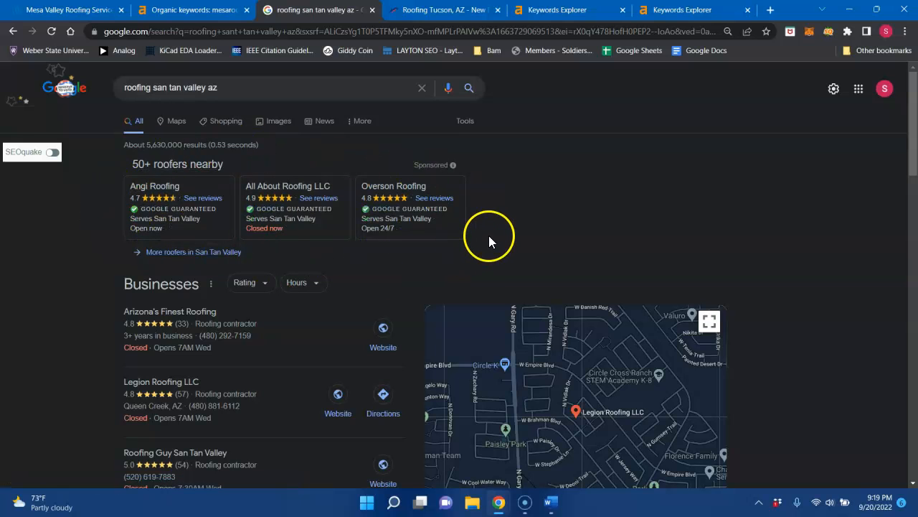
pyautogui.moveTo(322, 260)
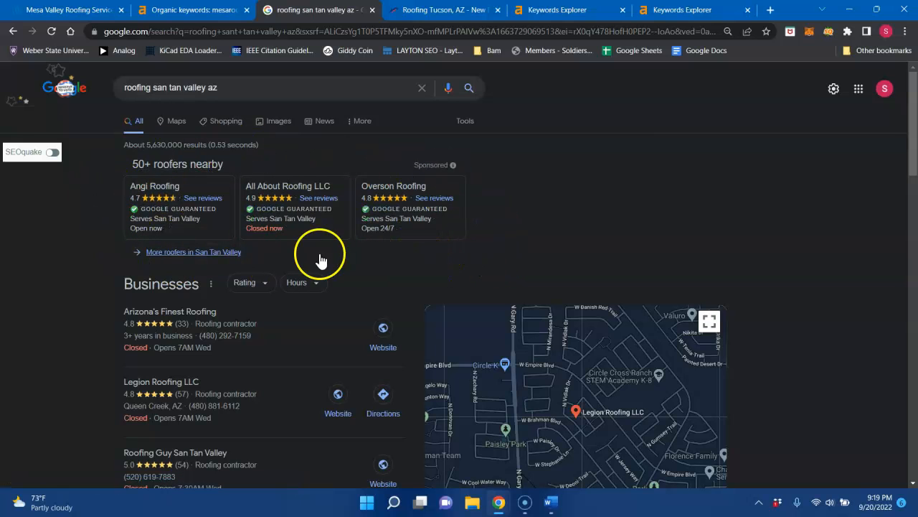
pyautogui.moveTo(238, 264)
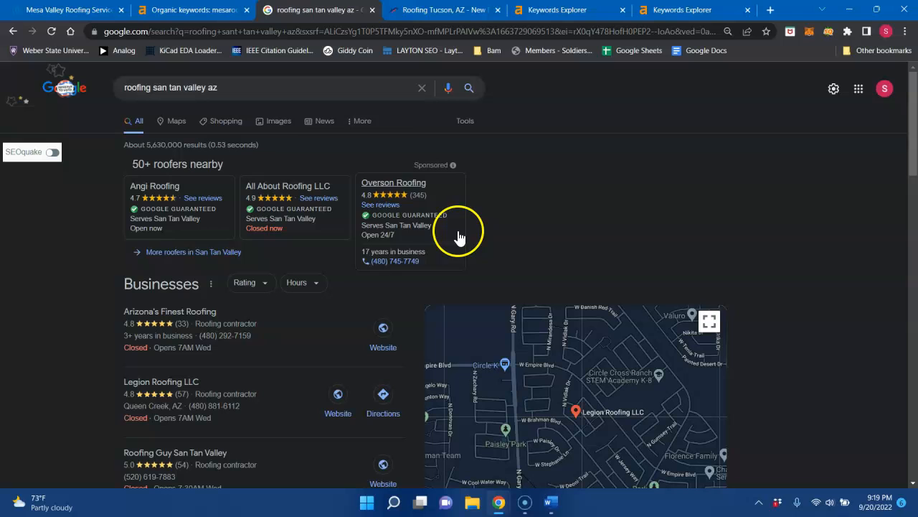
pyautogui.scroll(-3)
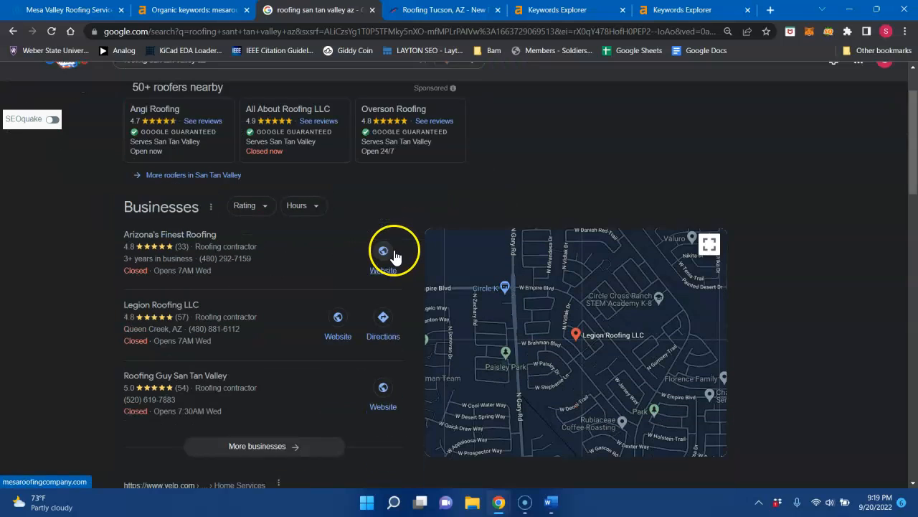
pyautogui.scroll(-3)
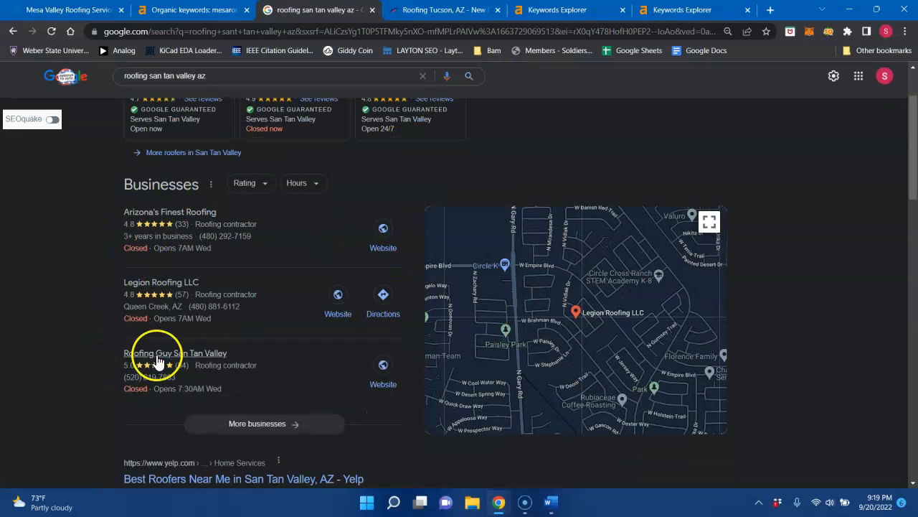
pyautogui.moveTo(75, 352)
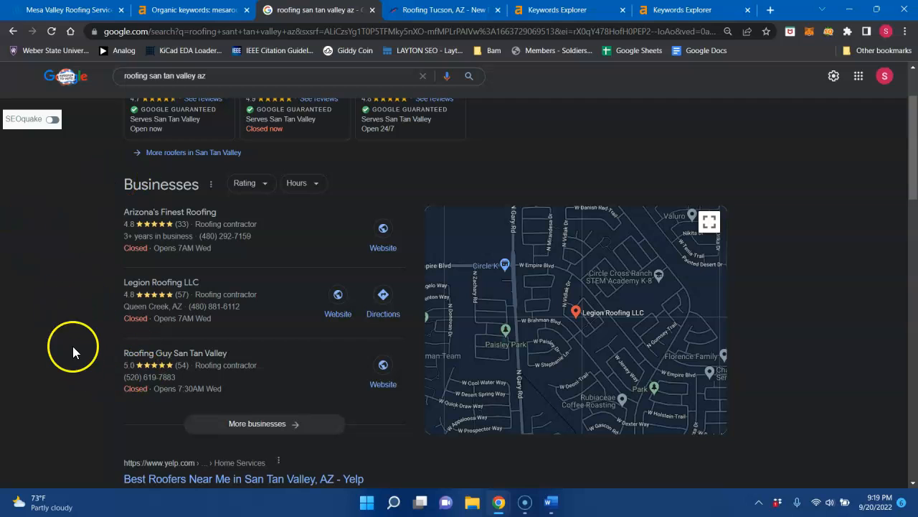
pyautogui.moveTo(98, 364)
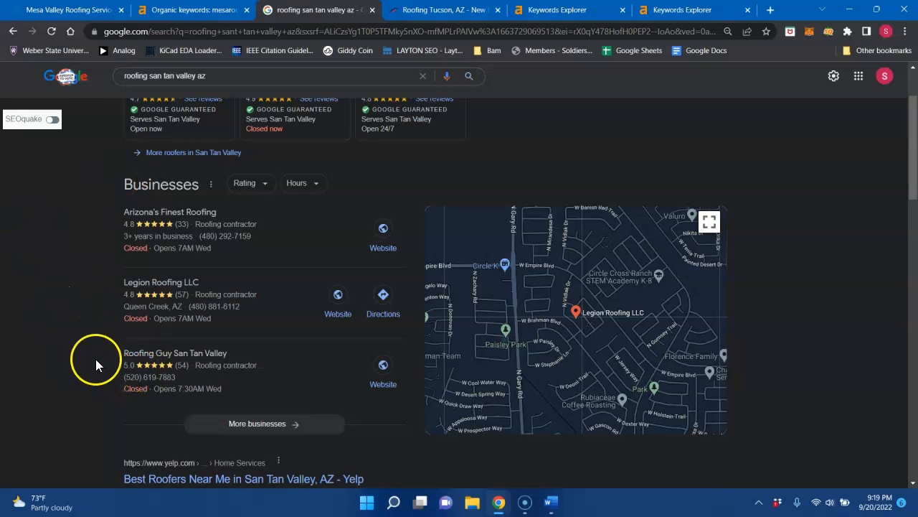
pyautogui.moveTo(151, 221)
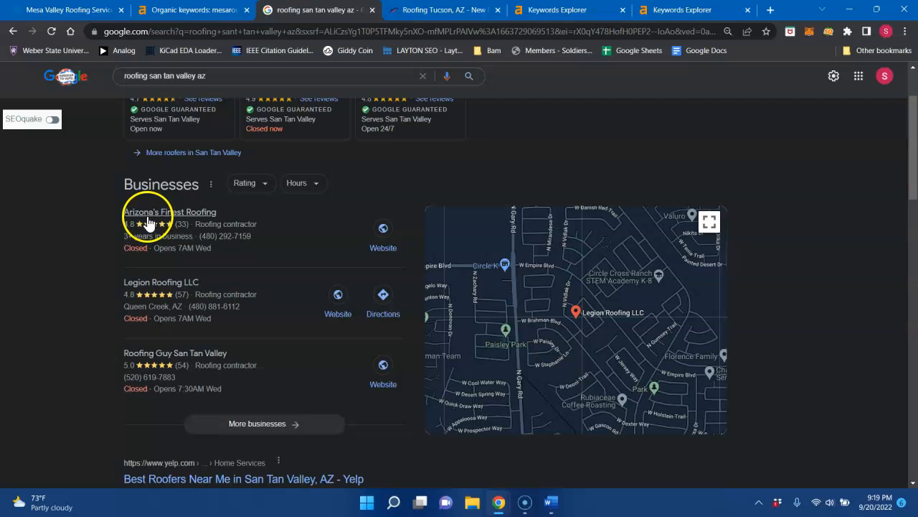
pyautogui.moveTo(244, 290)
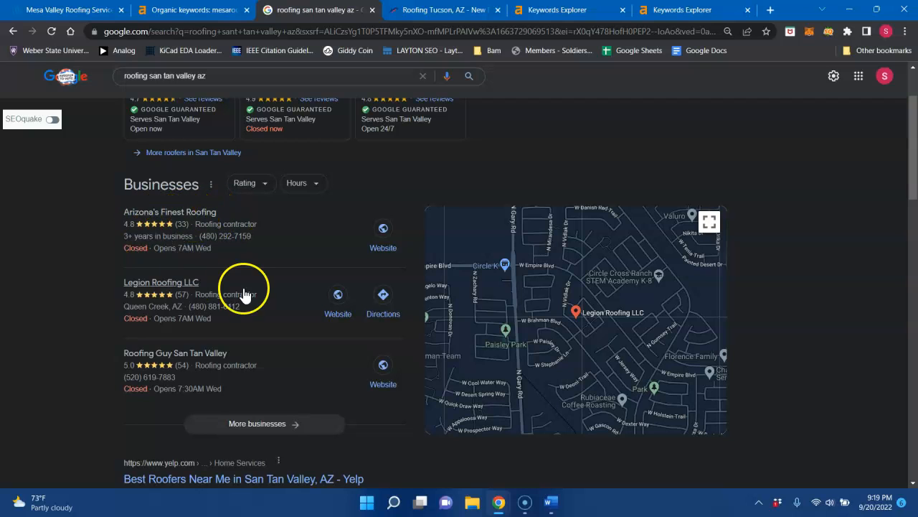
pyautogui.moveTo(114, 244)
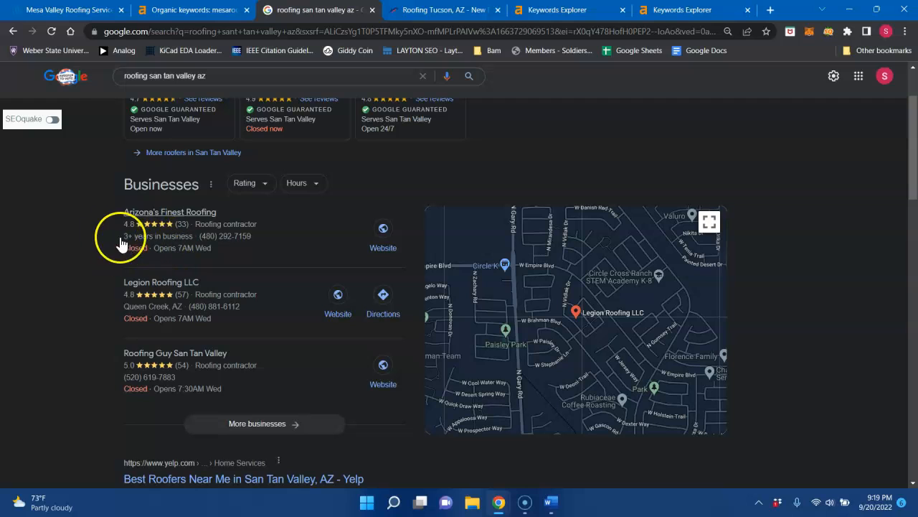
pyautogui.moveTo(218, 237)
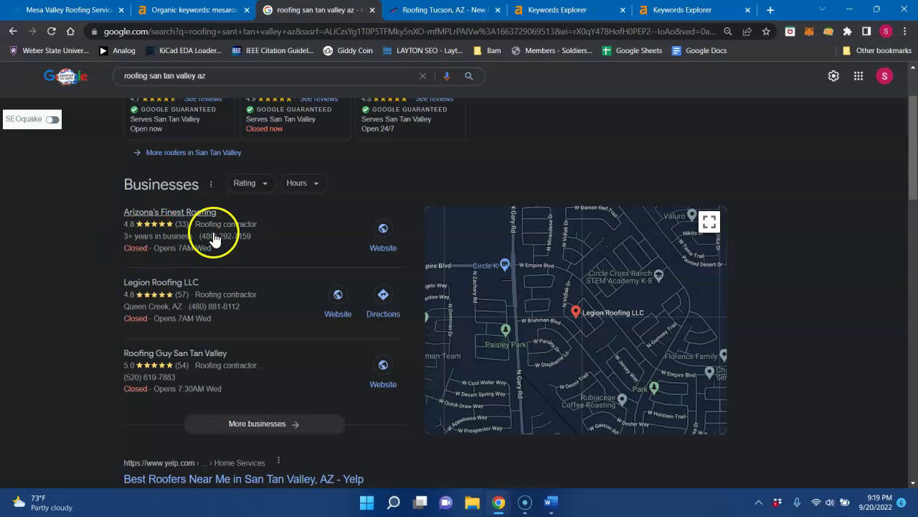
pyautogui.moveTo(83, 248)
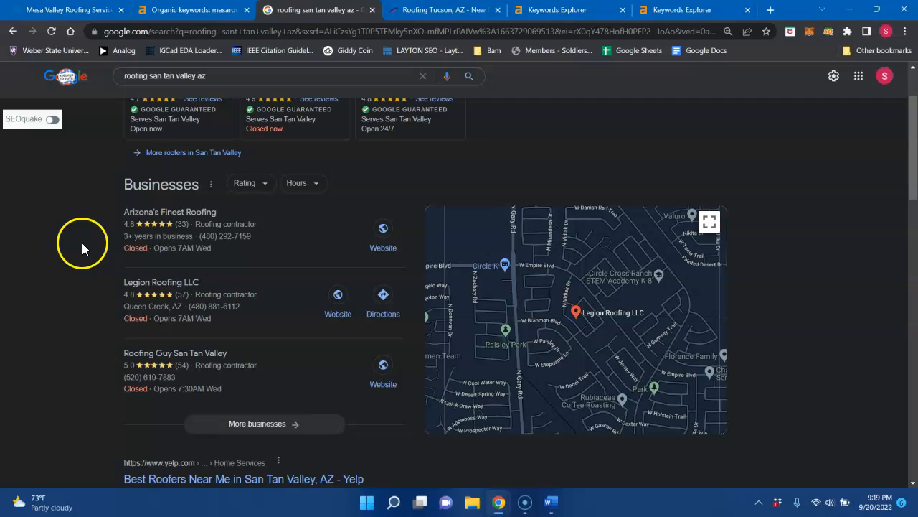
pyautogui.moveTo(84, 268)
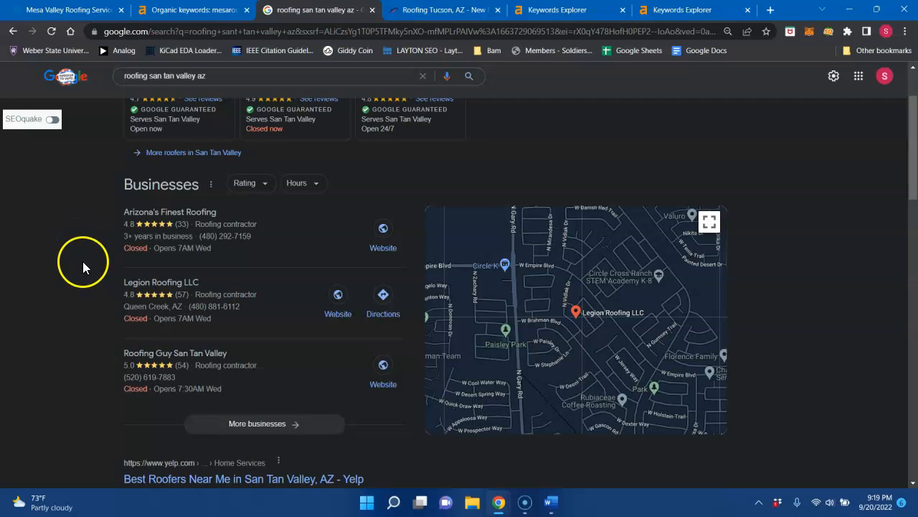
pyautogui.moveTo(194, 248)
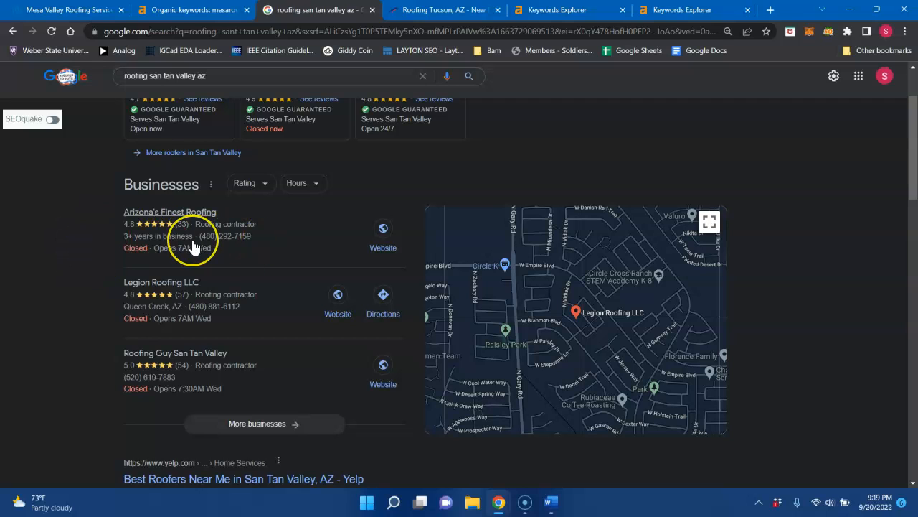
pyautogui.moveTo(138, 264)
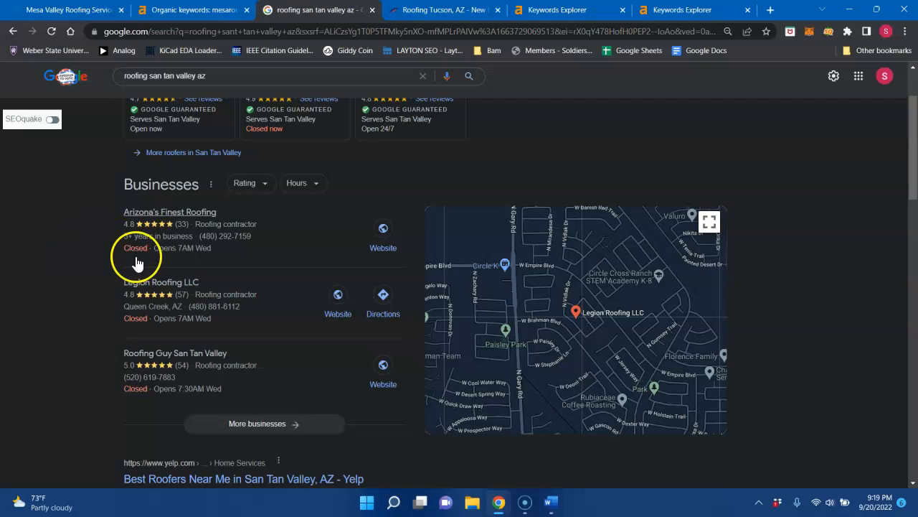
pyautogui.moveTo(337, 314)
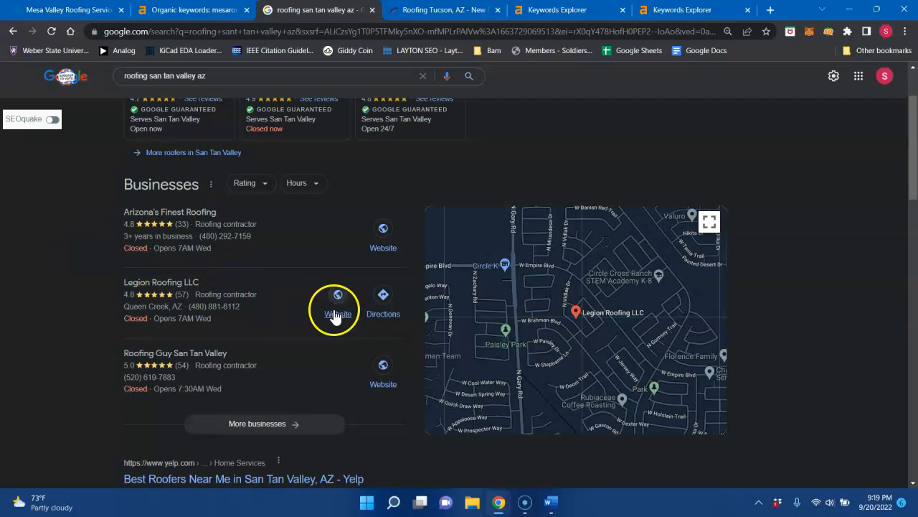
pyautogui.moveTo(241, 251)
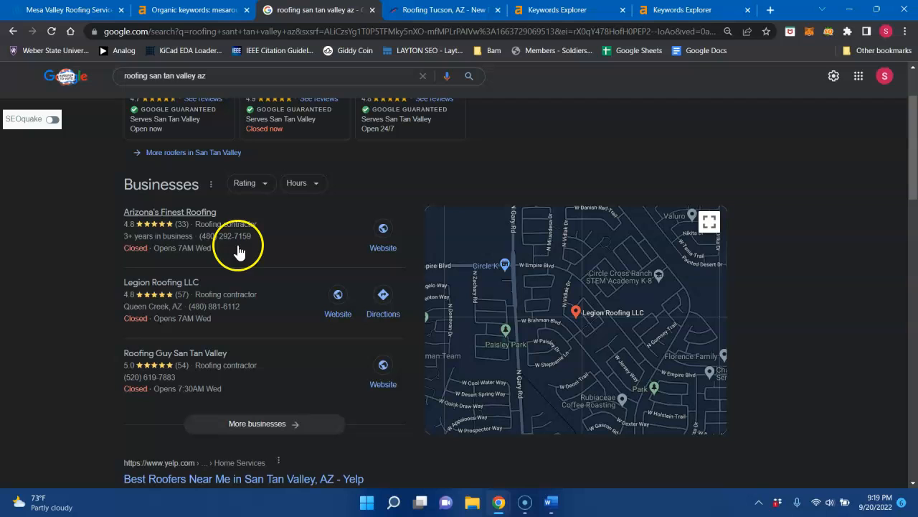
pyautogui.moveTo(183, 235)
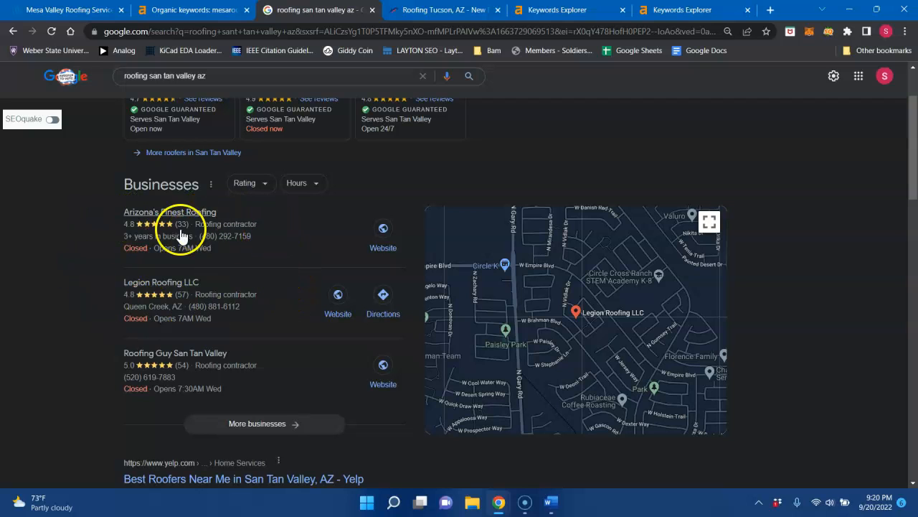
pyautogui.moveTo(209, 225)
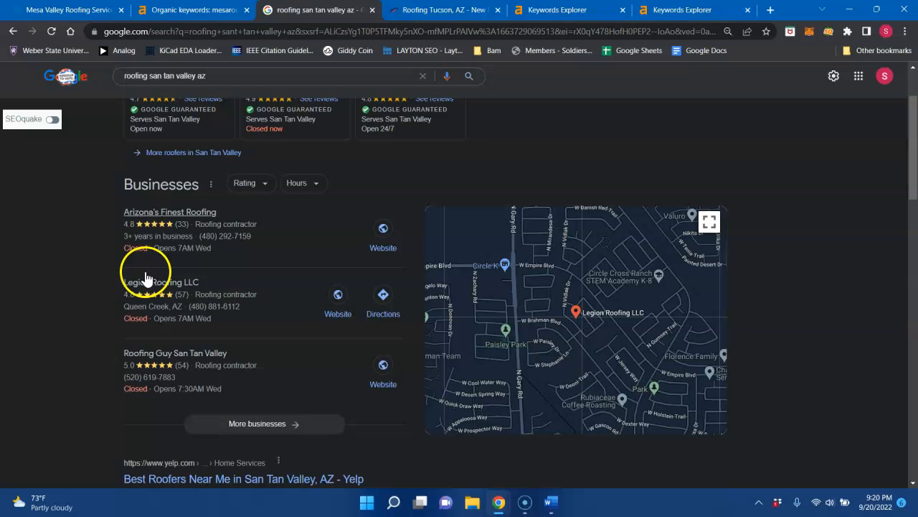
pyautogui.moveTo(47, 277)
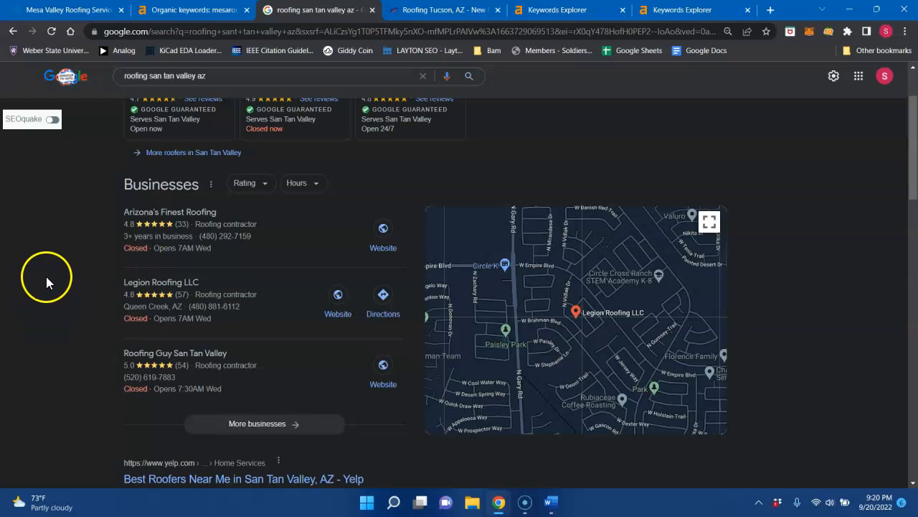
pyautogui.scroll(-3)
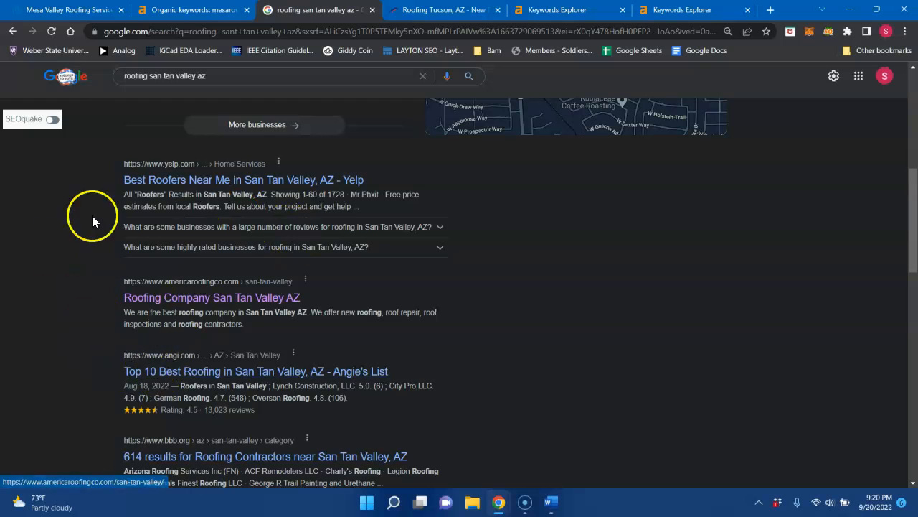
pyautogui.moveTo(325, 359)
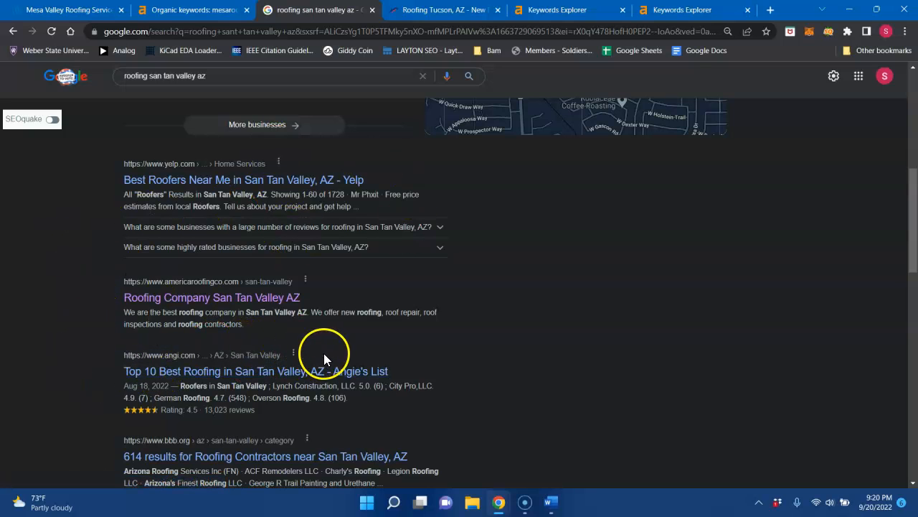
pyautogui.moveTo(146, 409)
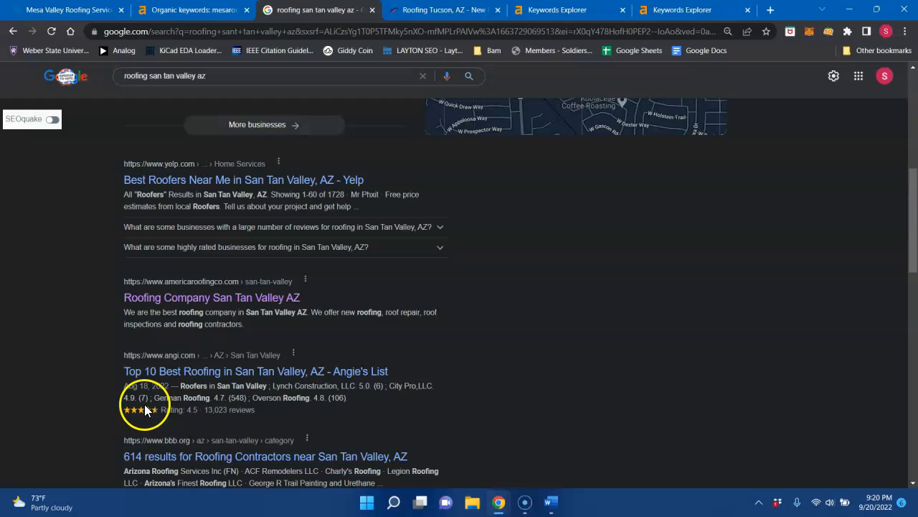
pyautogui.scroll(-3)
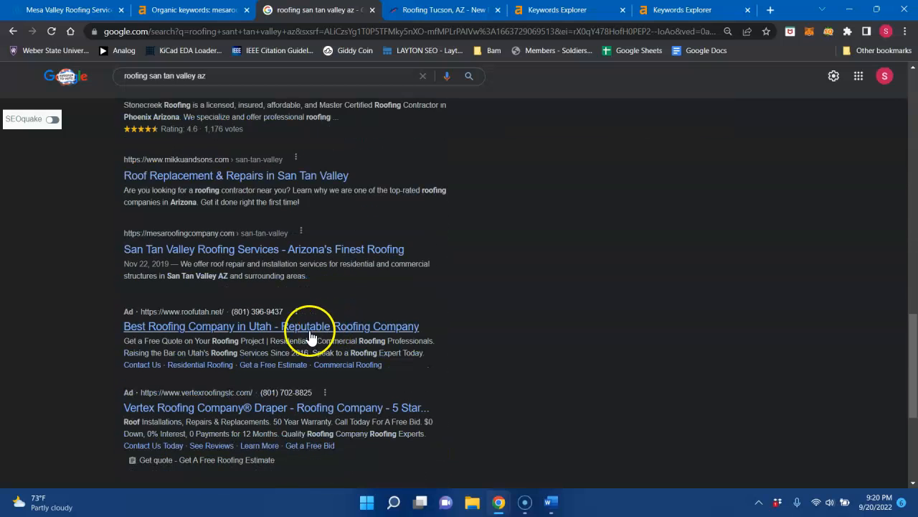
pyautogui.scroll(-3)
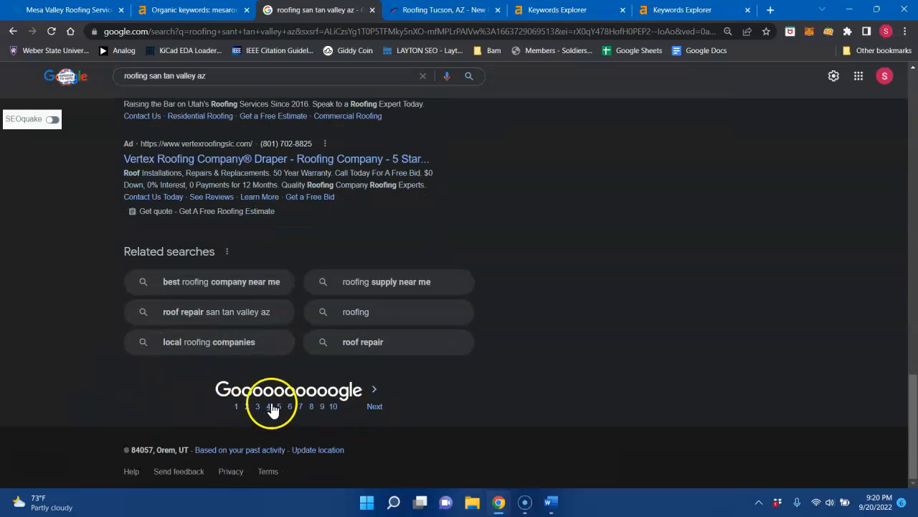
pyautogui.moveTo(374, 406)
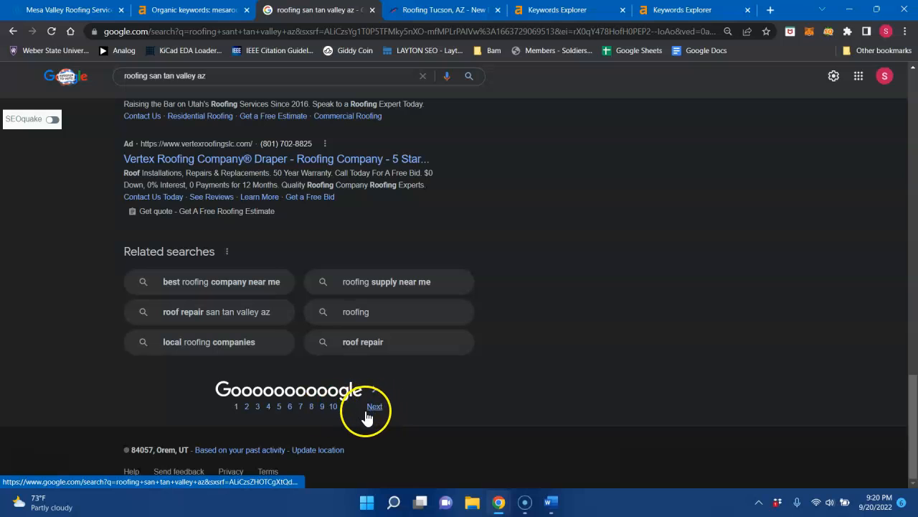
pyautogui.scroll(3)
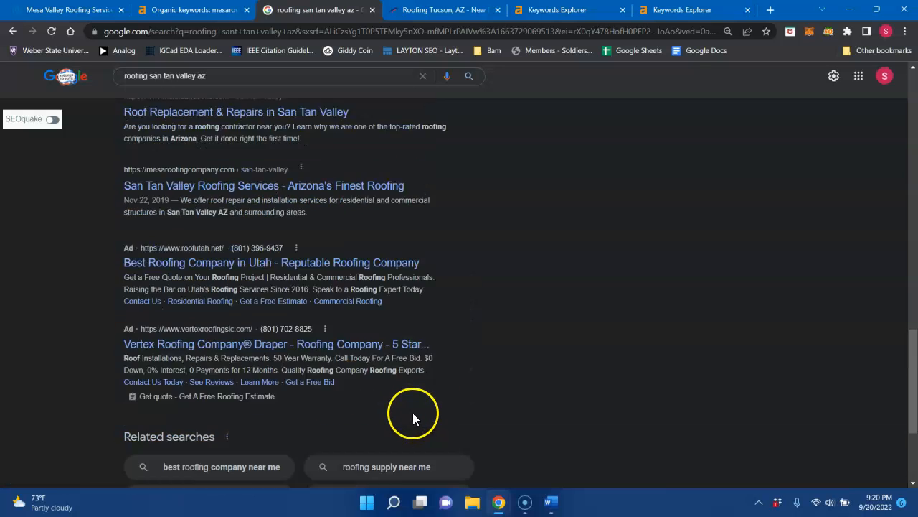
pyautogui.scroll(3)
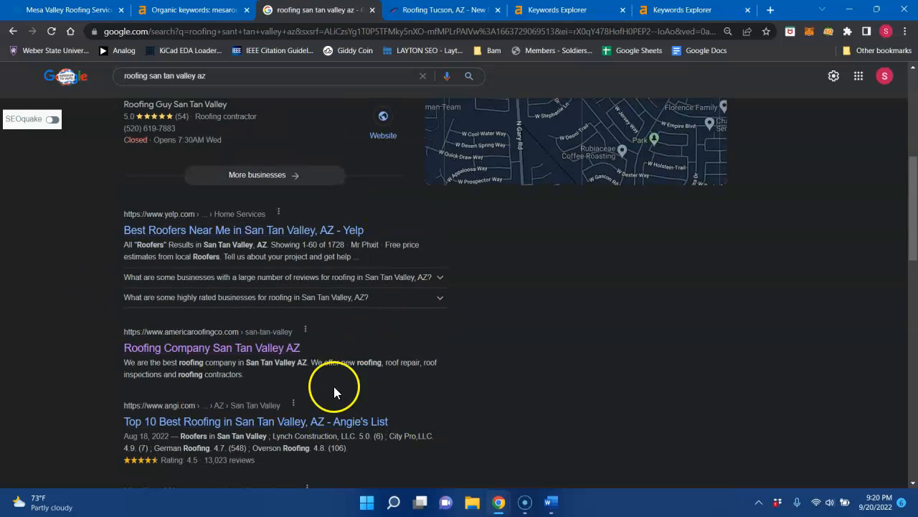
pyautogui.moveTo(165, 352)
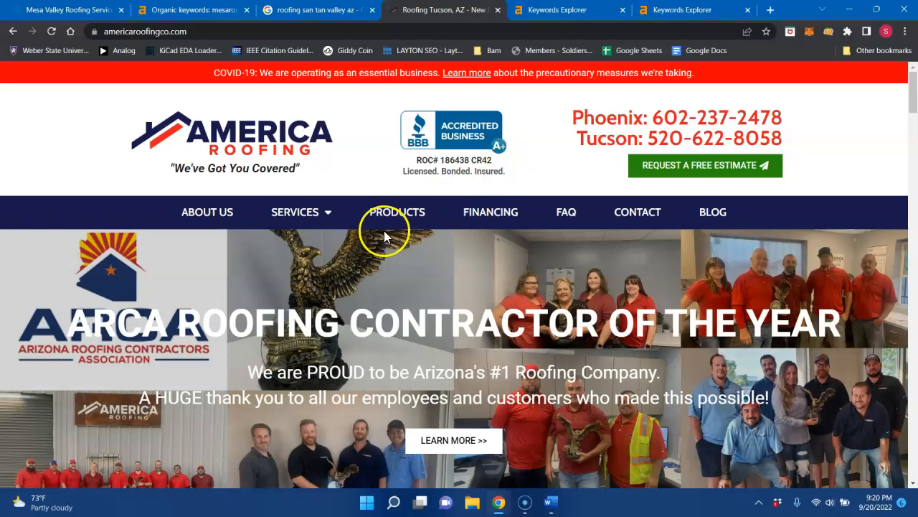
# Step: Browse americaroofingco.com to the footer and back, then return to the San Tan Valley keywords
pyautogui.scroll(-3)
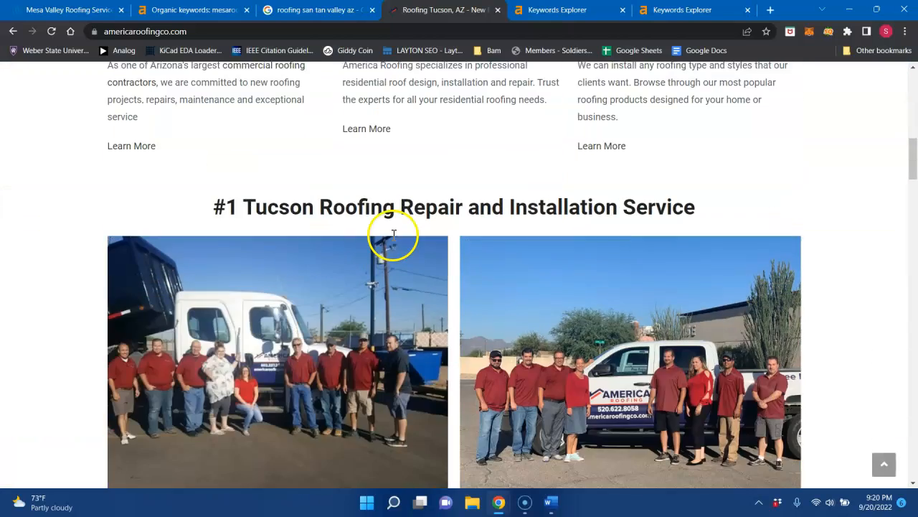
pyautogui.scroll(-3)
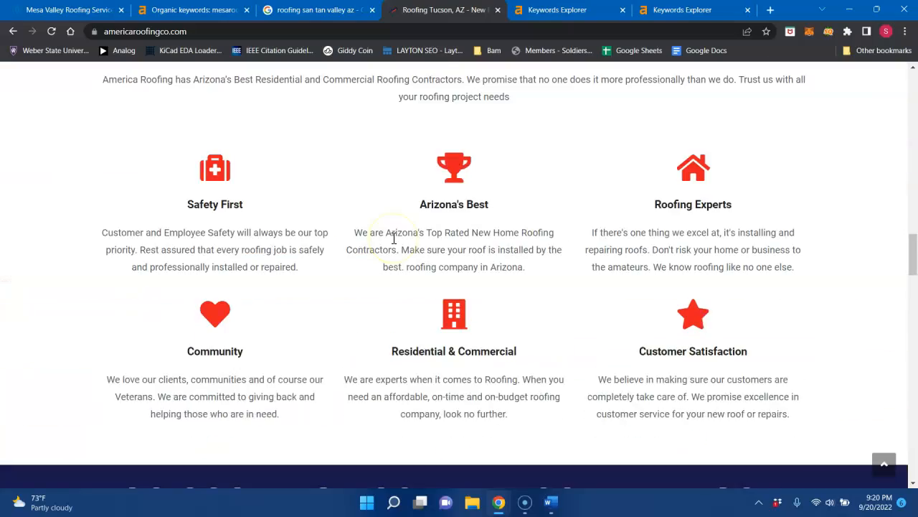
pyautogui.scroll(-3)
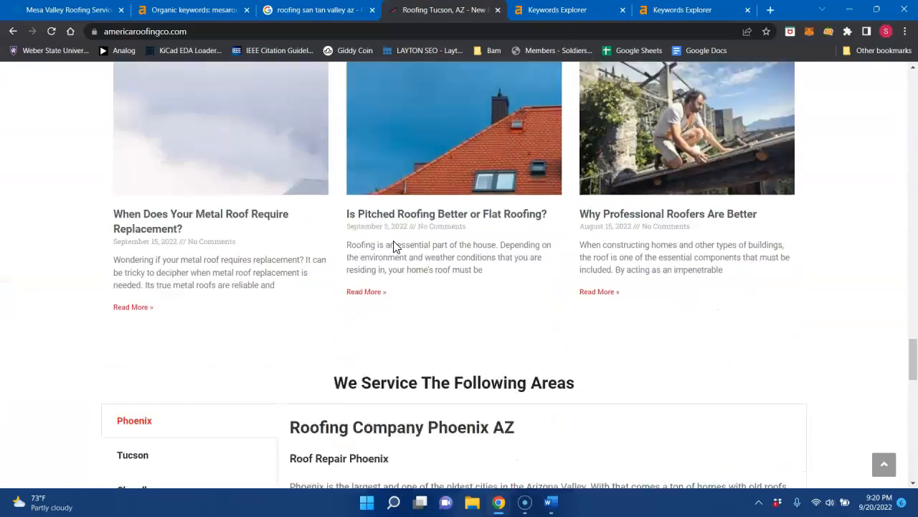
pyautogui.scroll(-3)
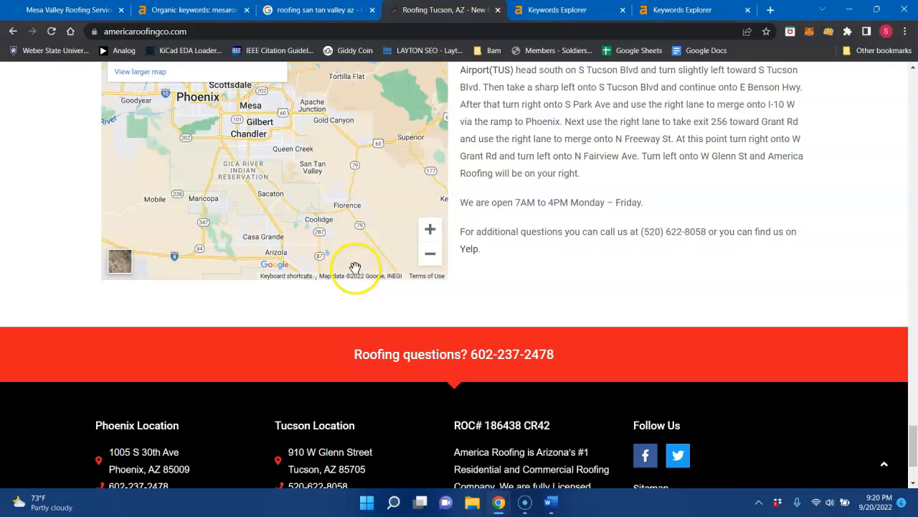
pyautogui.scroll(-3)
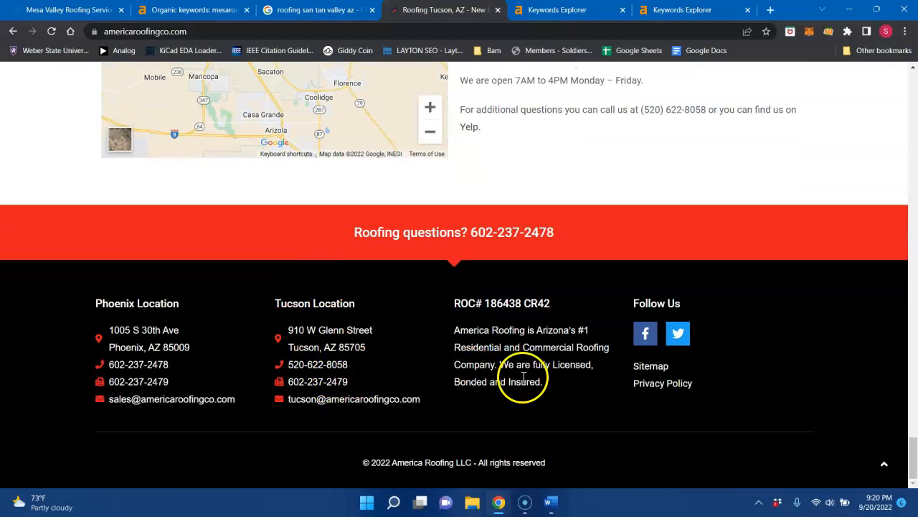
pyautogui.scroll(3)
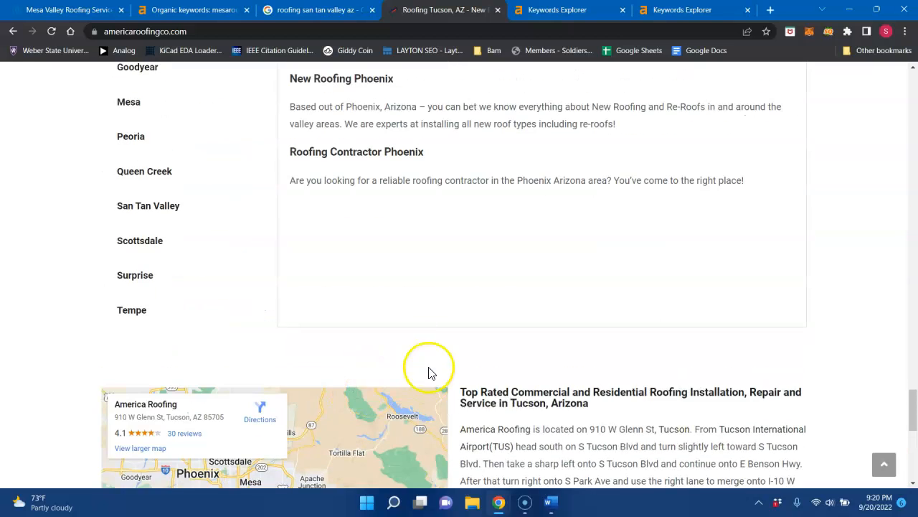
pyautogui.scroll(3)
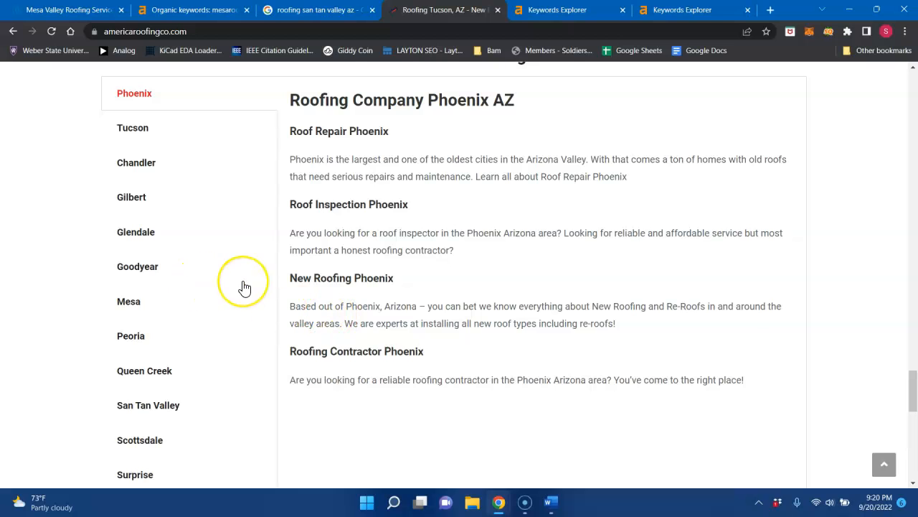
pyautogui.scroll(3)
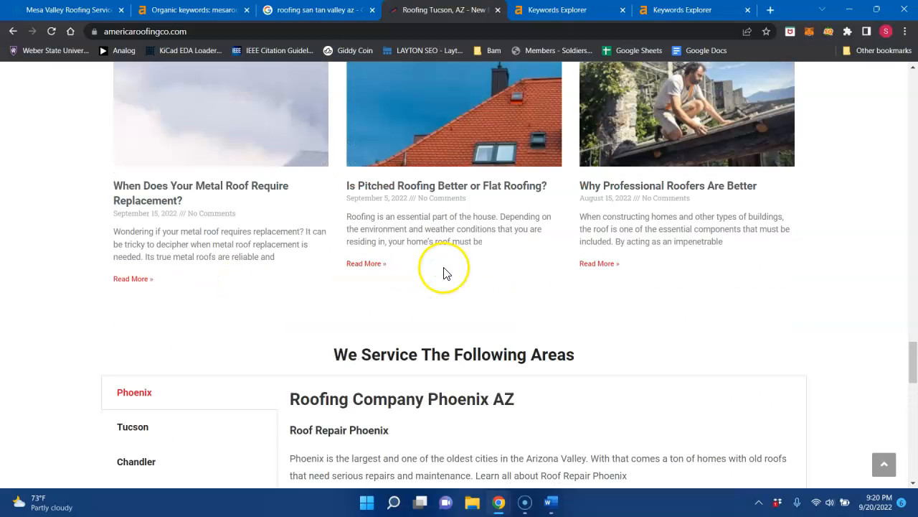
pyautogui.scroll(3)
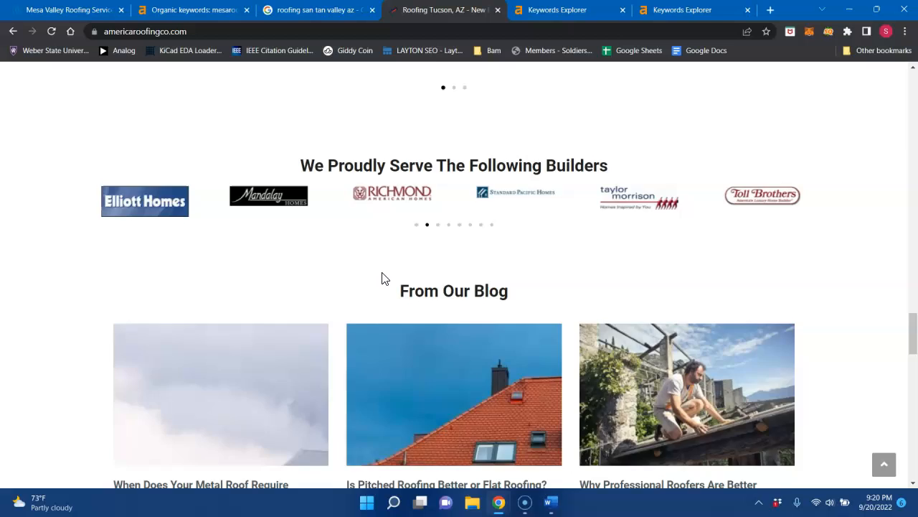
pyautogui.scroll(3)
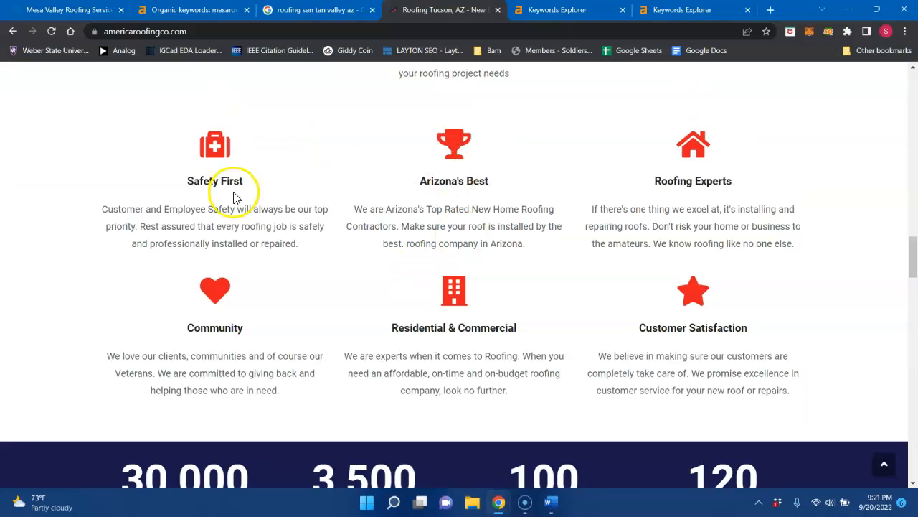
pyautogui.scroll(3)
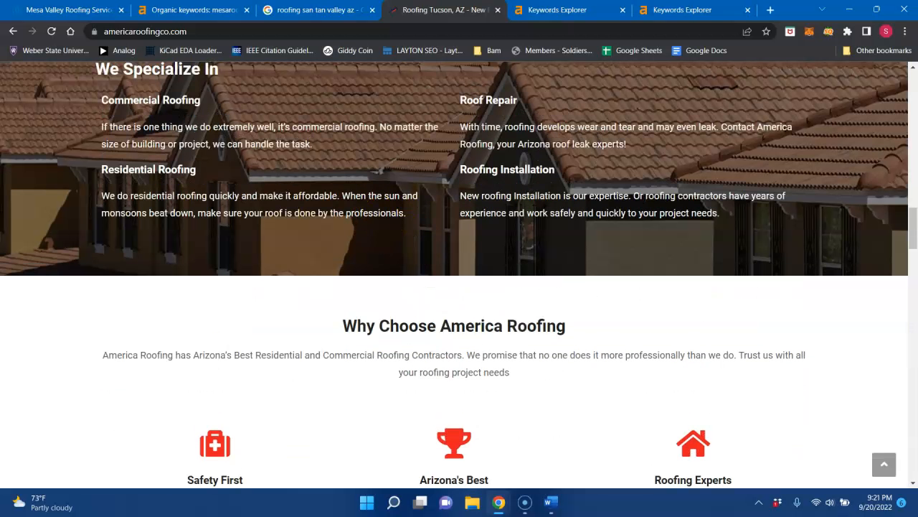
pyautogui.click(563, 10)
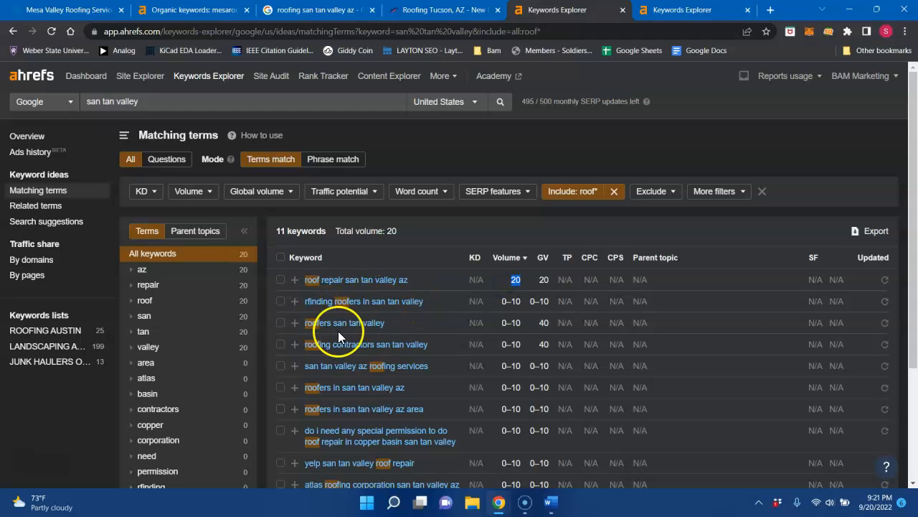
pyautogui.moveTo(528, 309)
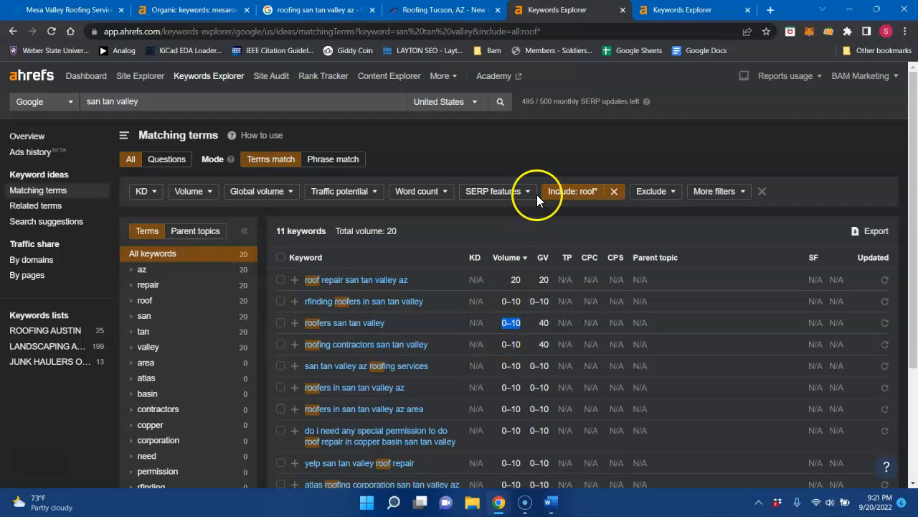
pyautogui.moveTo(680, 10)
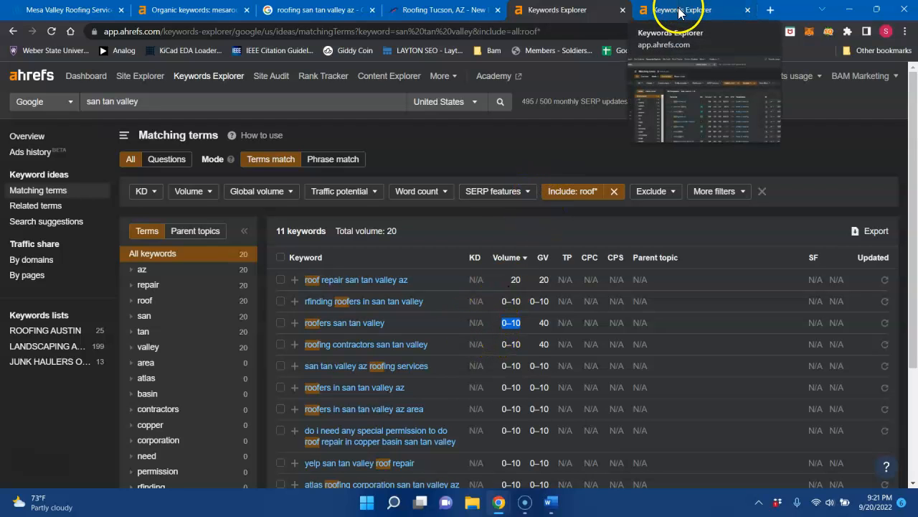
# Step: Switch to the 'mesa' keyword ideas, led by 'roofers mesa az' and 'mesa roofing' at 300
pyautogui.click(681, 9)
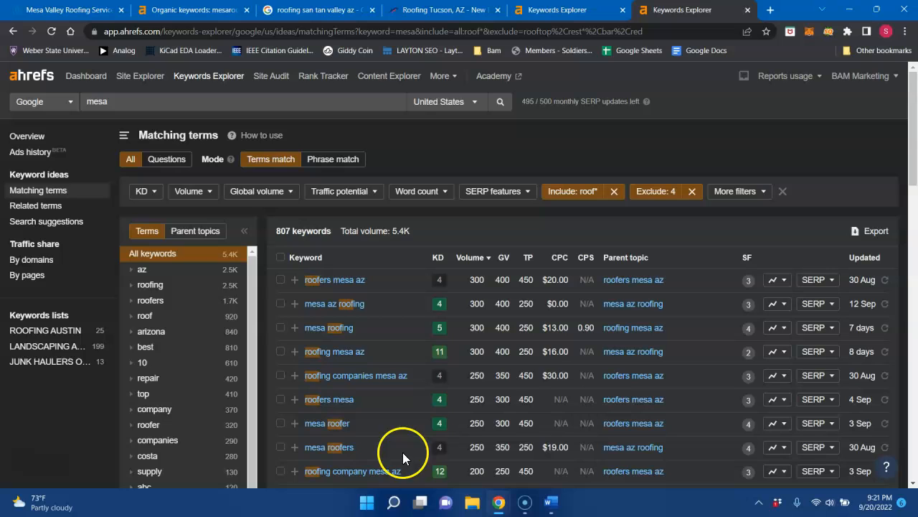
pyautogui.moveTo(335, 279)
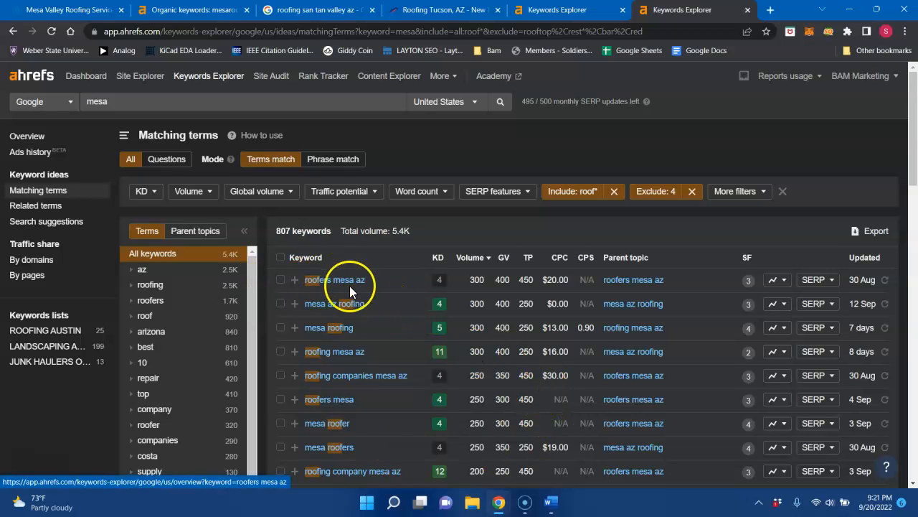
pyautogui.moveTo(377, 279)
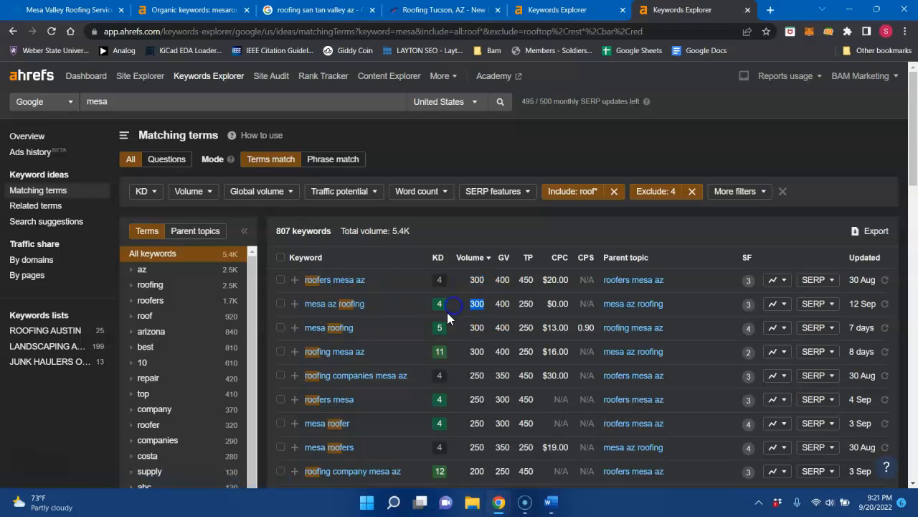
pyautogui.moveTo(494, 334)
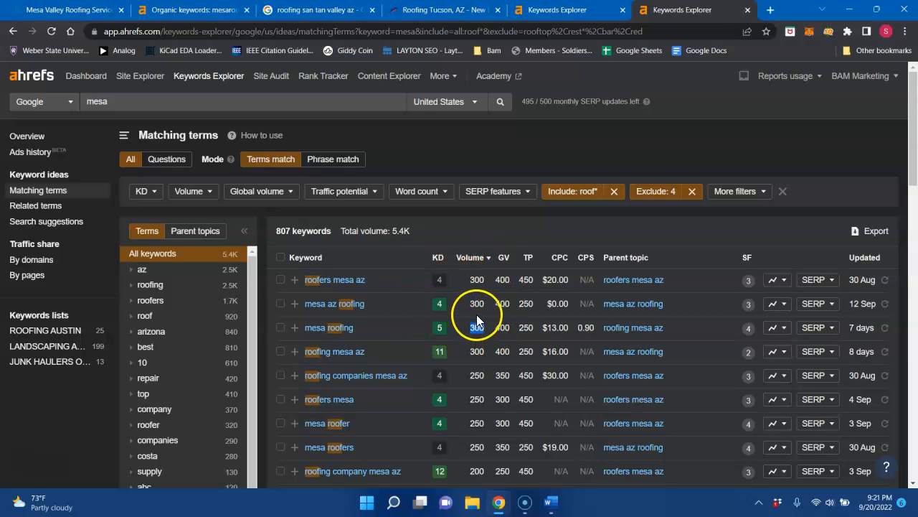
pyautogui.moveTo(477, 342)
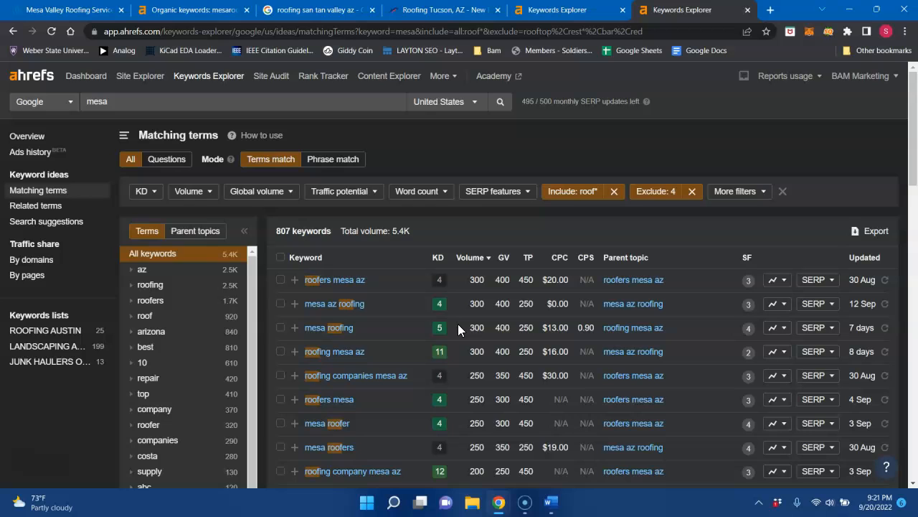
pyautogui.moveTo(488, 298)
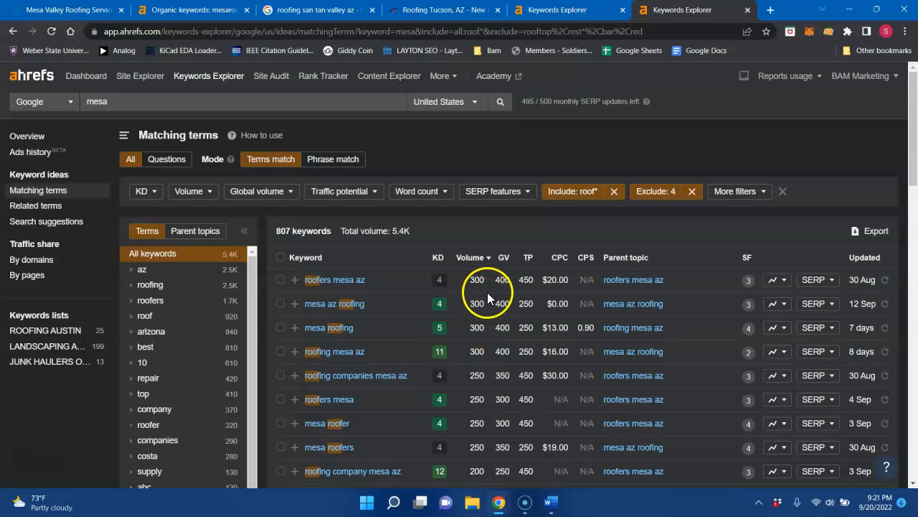
pyautogui.moveTo(492, 355)
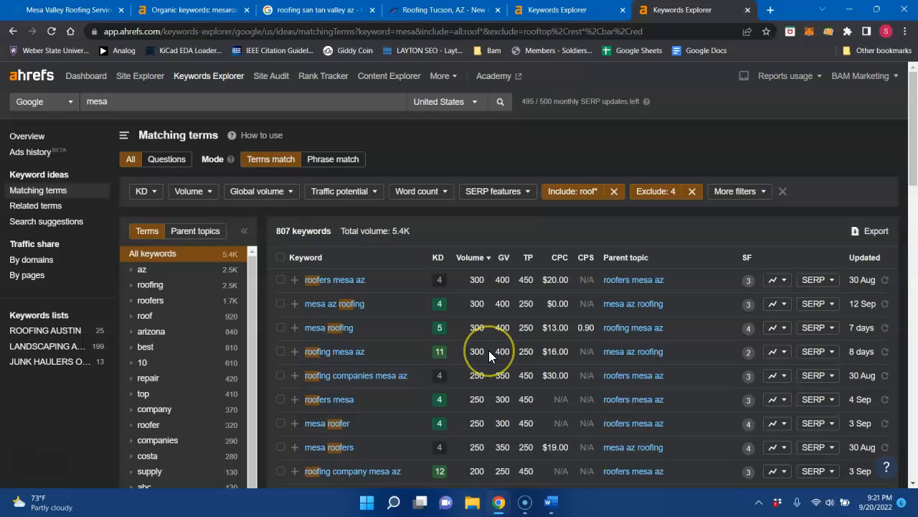
pyautogui.moveTo(477, 349)
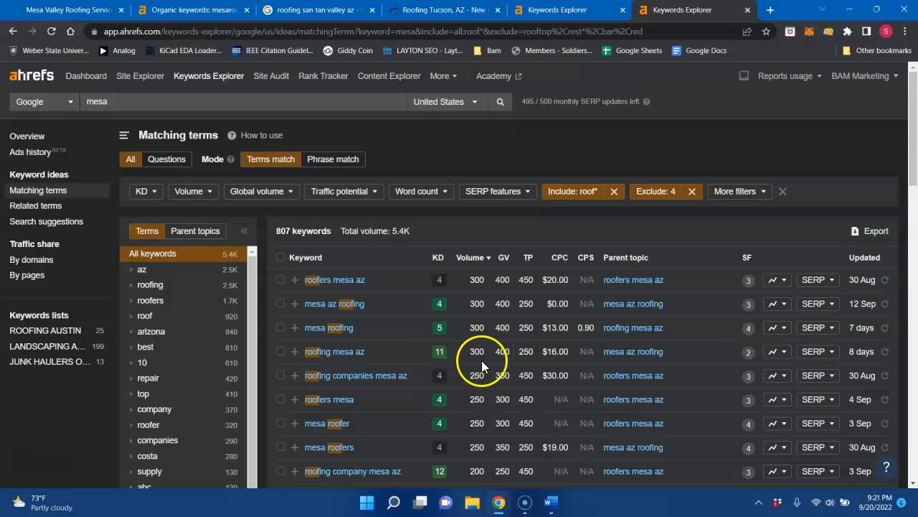
pyautogui.moveTo(486, 378)
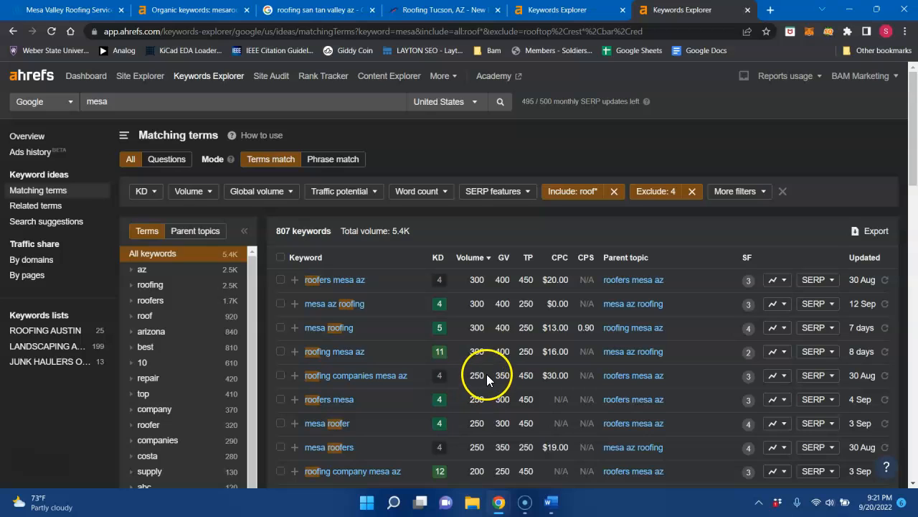
pyautogui.moveTo(477, 399)
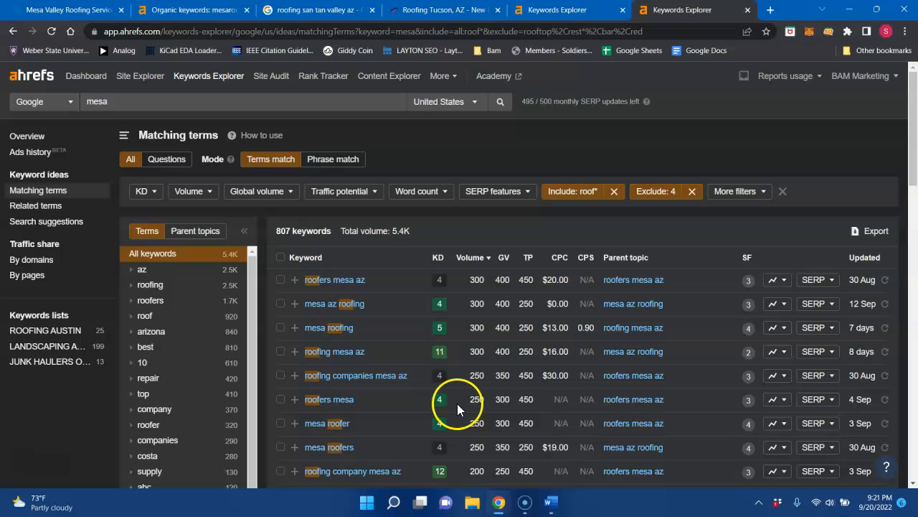
pyautogui.moveTo(284, 423)
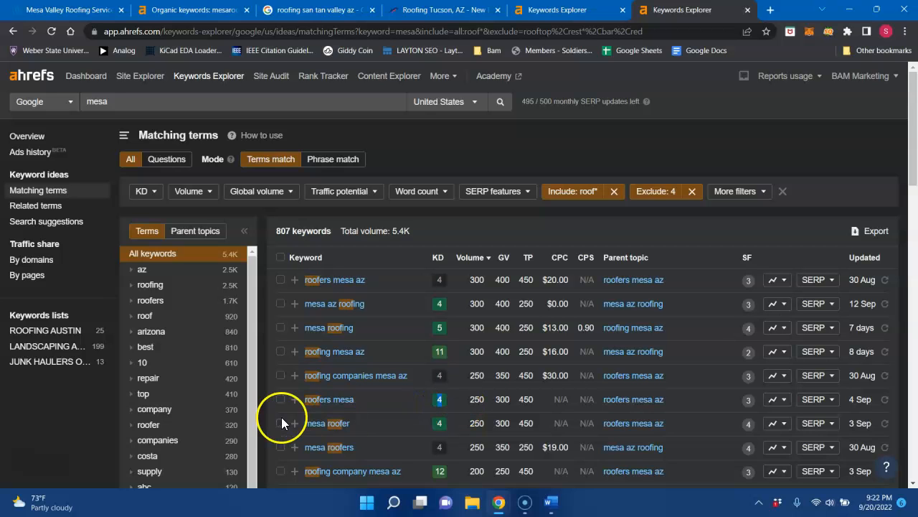
pyautogui.moveTo(395, 375)
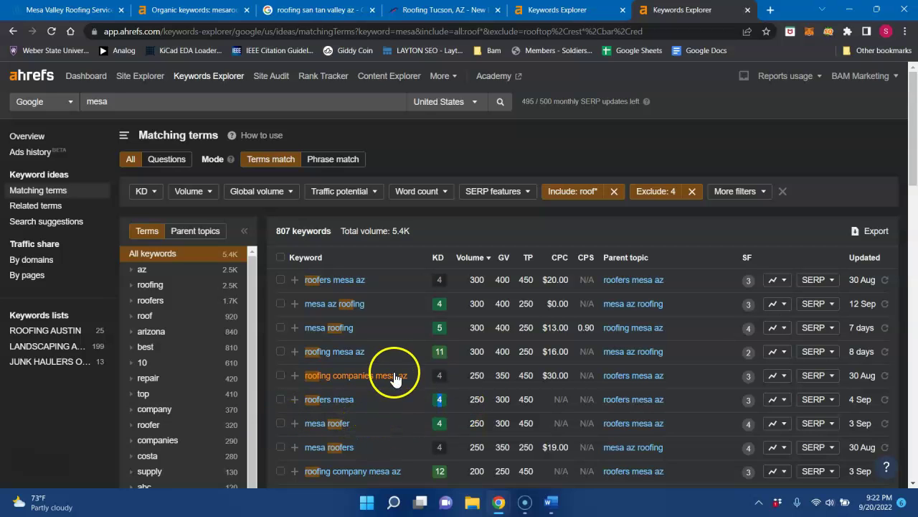